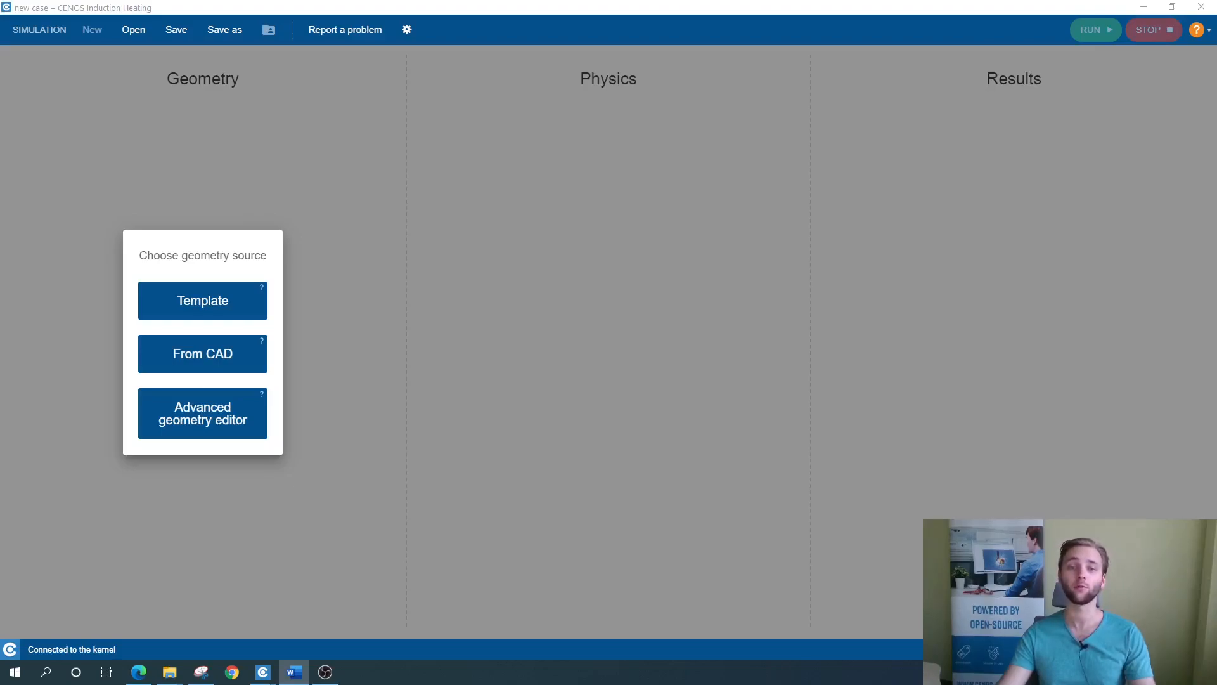
pyautogui.moveTo(566, 352)
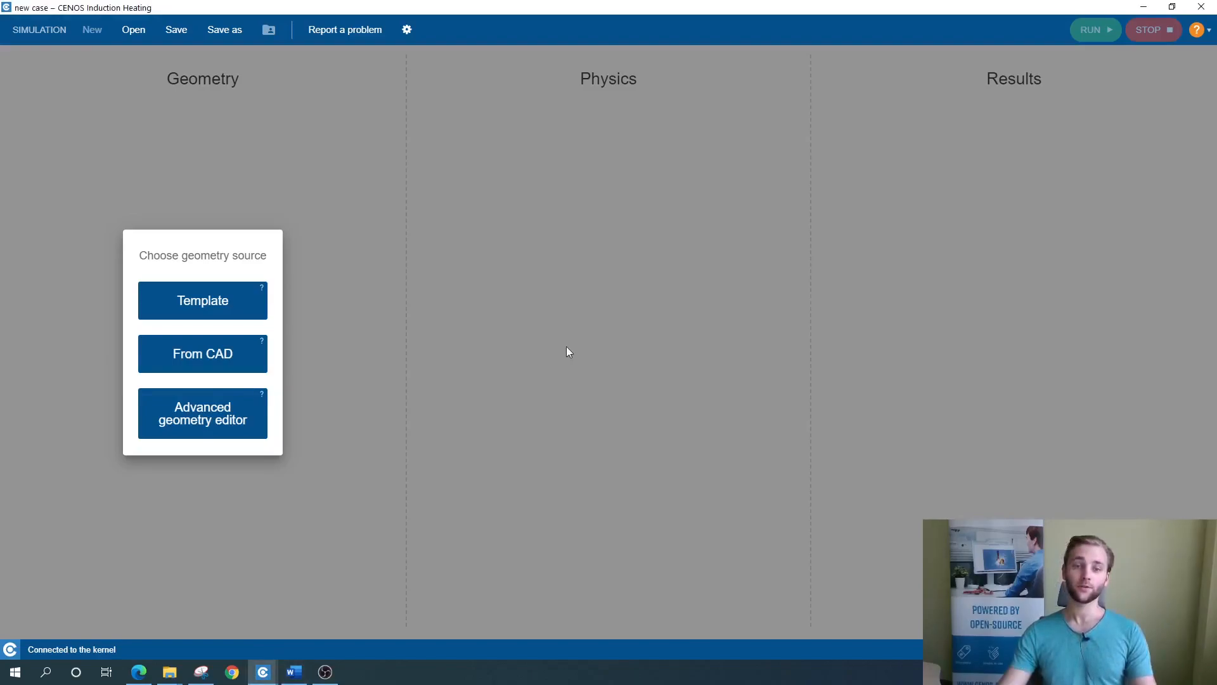
pyautogui.moveTo(266, 325)
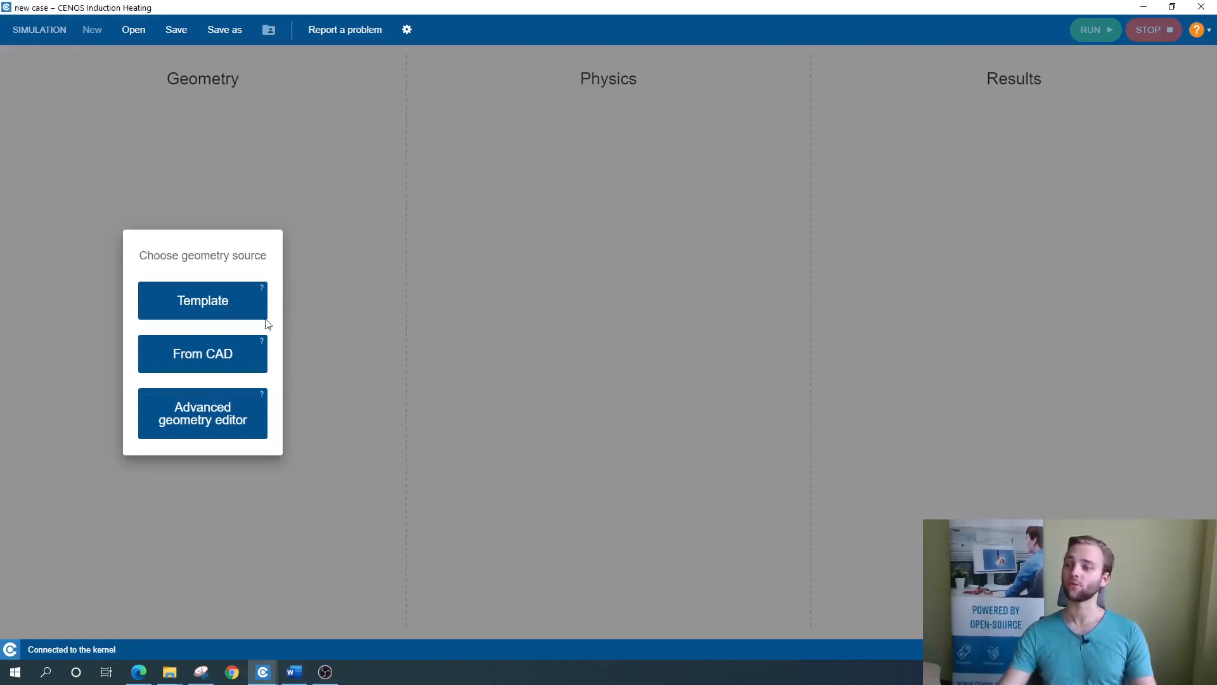
# - Start a new case using From CAD geometry with Induction Heating physics
pyautogui.click(202, 354)
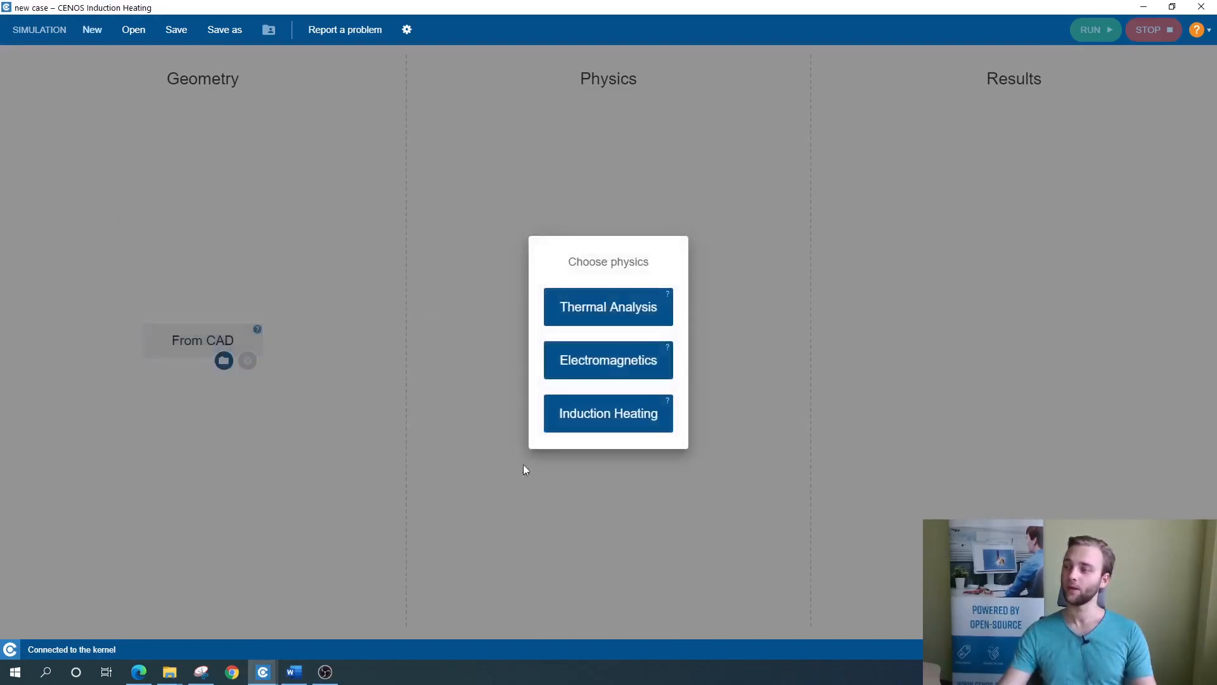
pyautogui.click(609, 414)
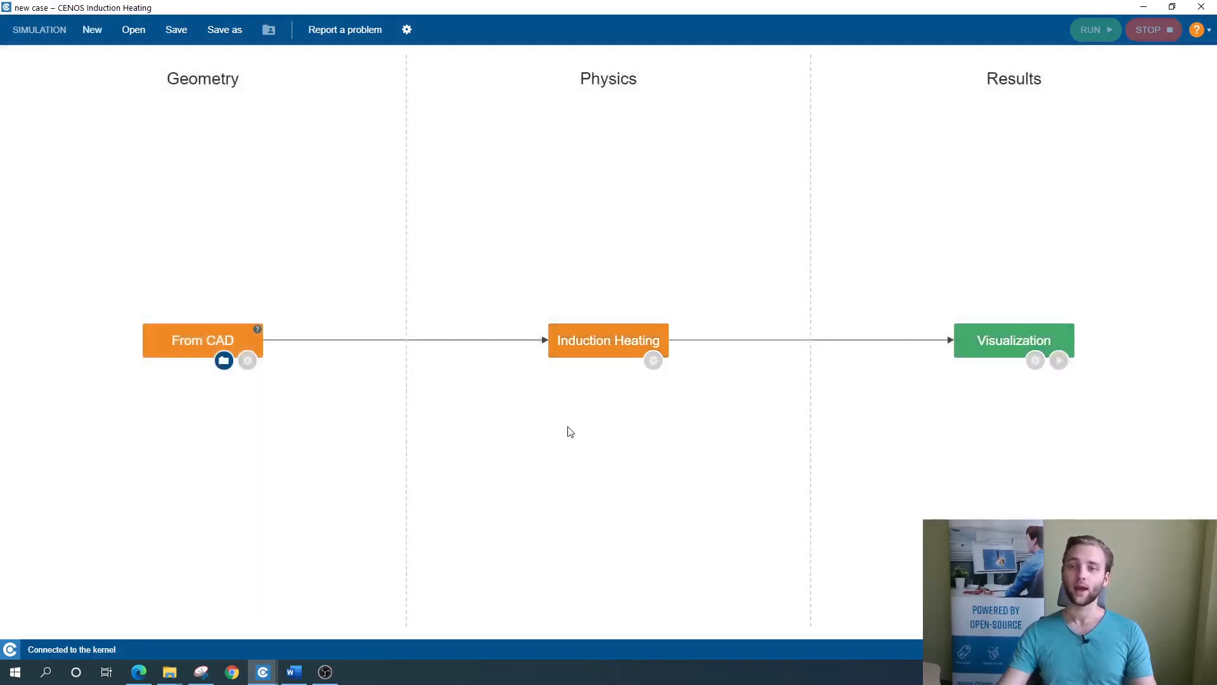
pyautogui.moveTo(339, 482)
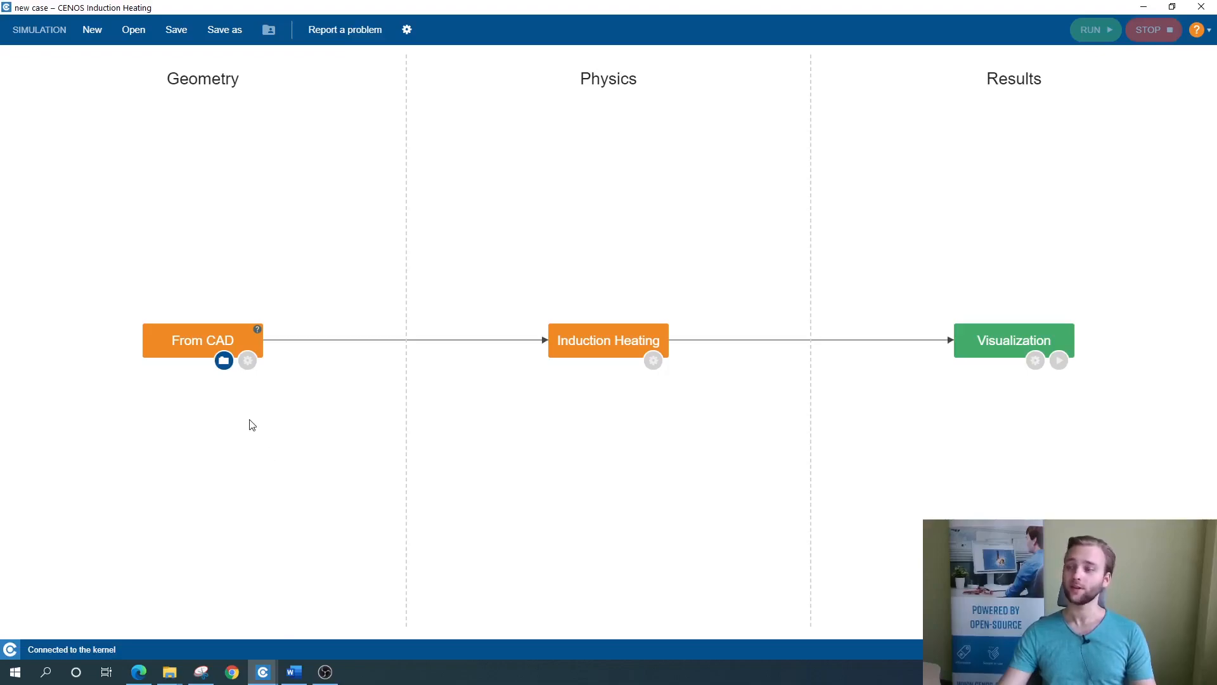
# - Import the concentrators, inductor and workpiece STEP files from Desktop > STEP files
pyautogui.click(223, 360)
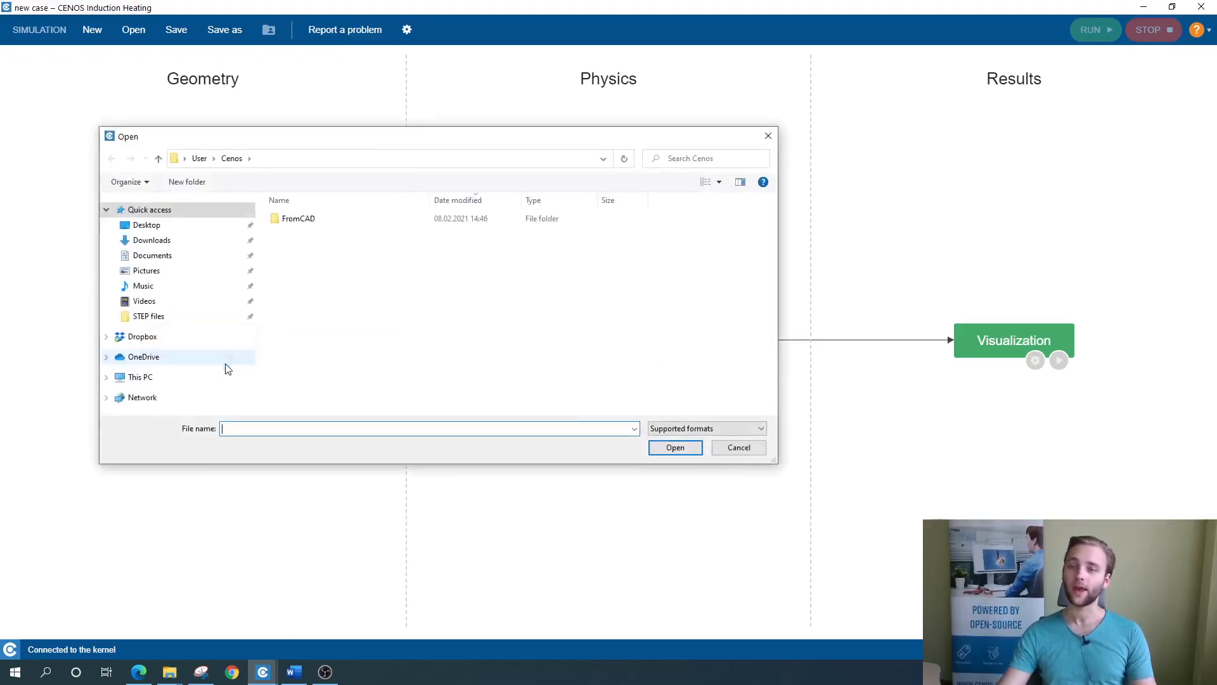
pyautogui.click(148, 317)
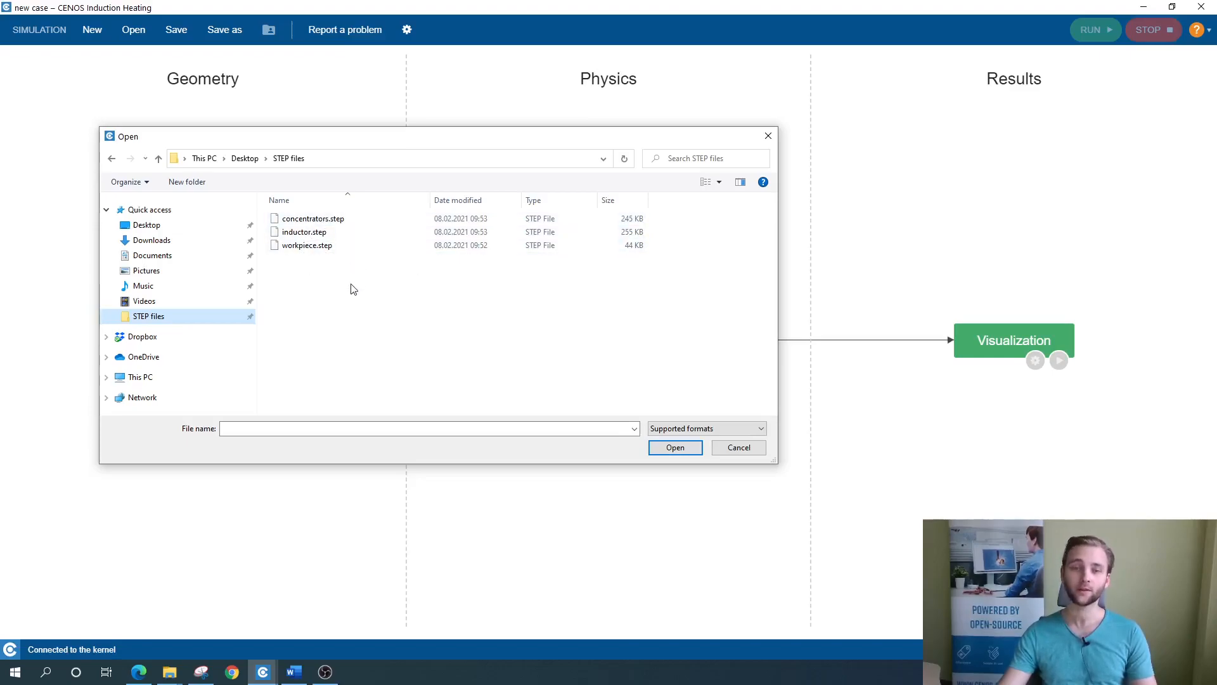
pyautogui.moveTo(352, 322)
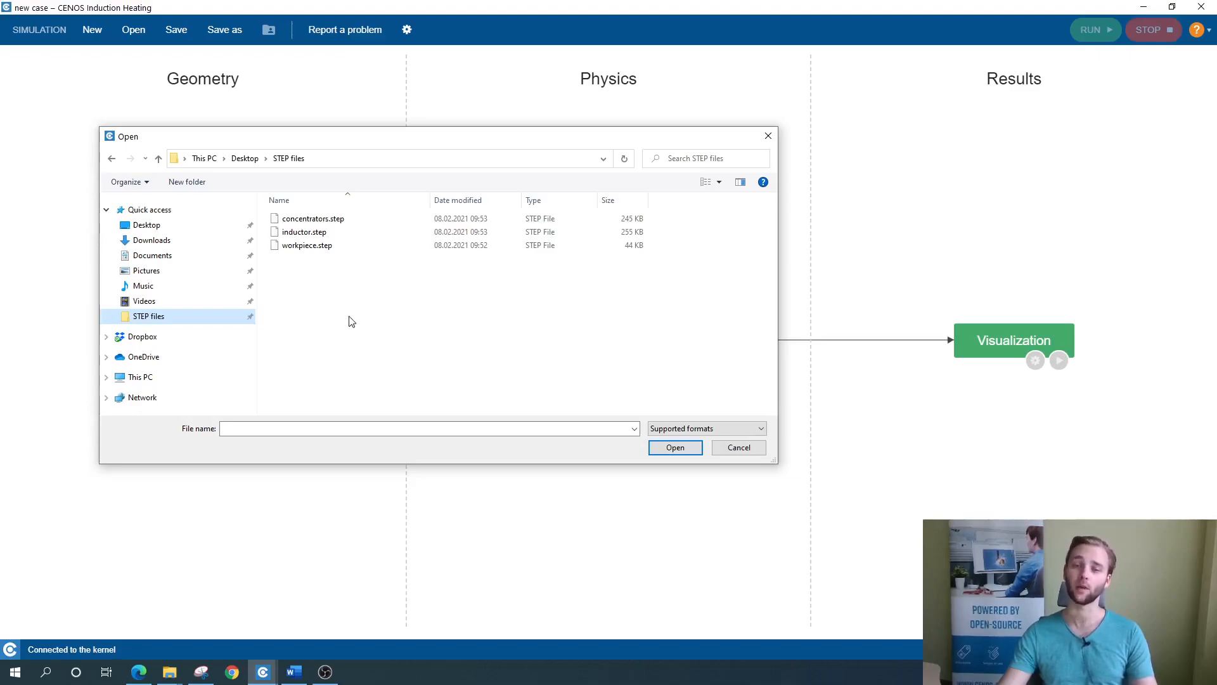
pyautogui.moveTo(348, 308)
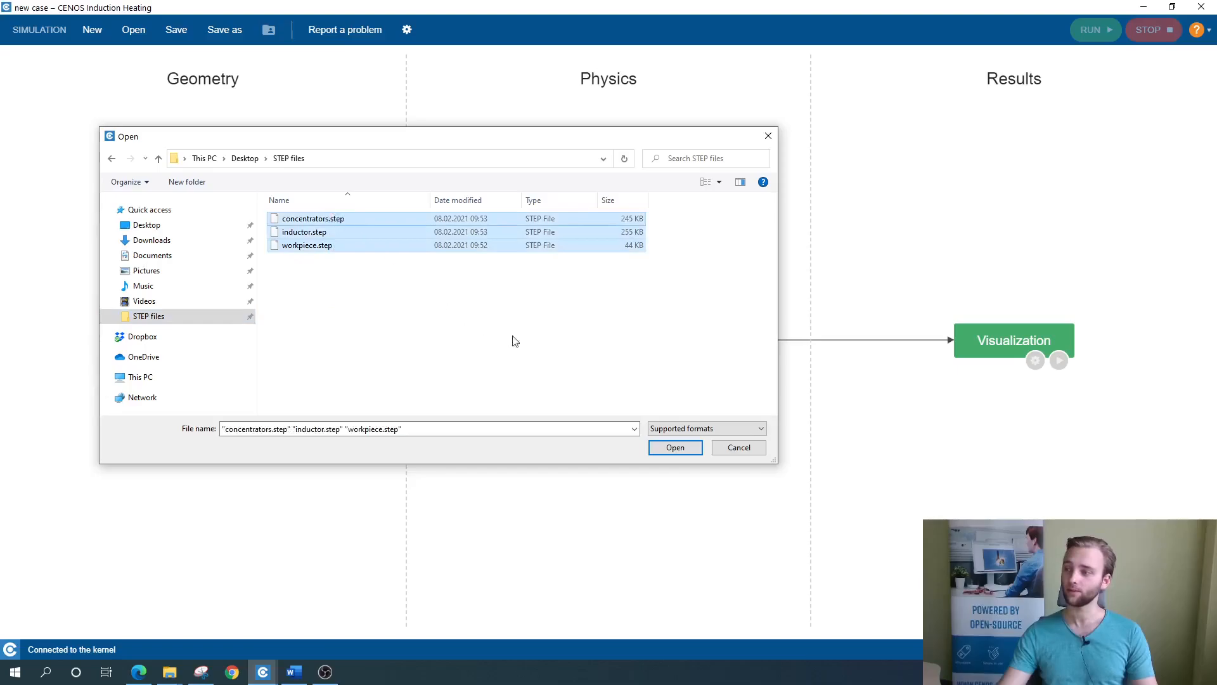
pyautogui.click(675, 446)
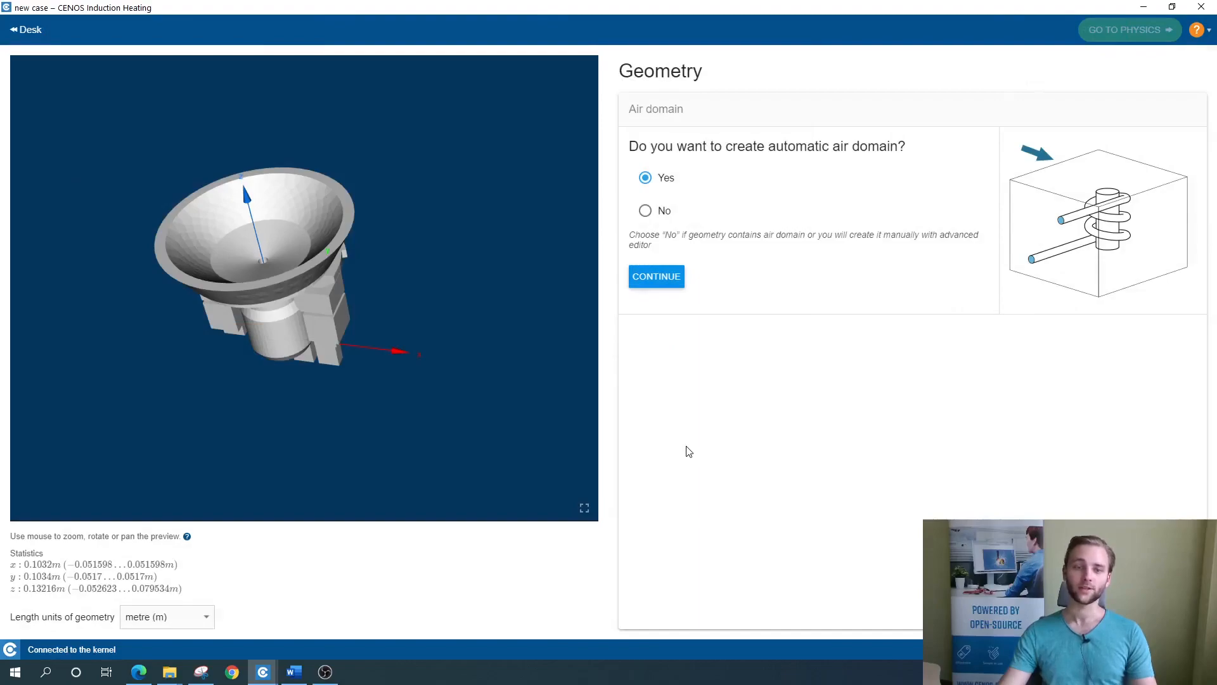
pyautogui.moveTo(707, 407)
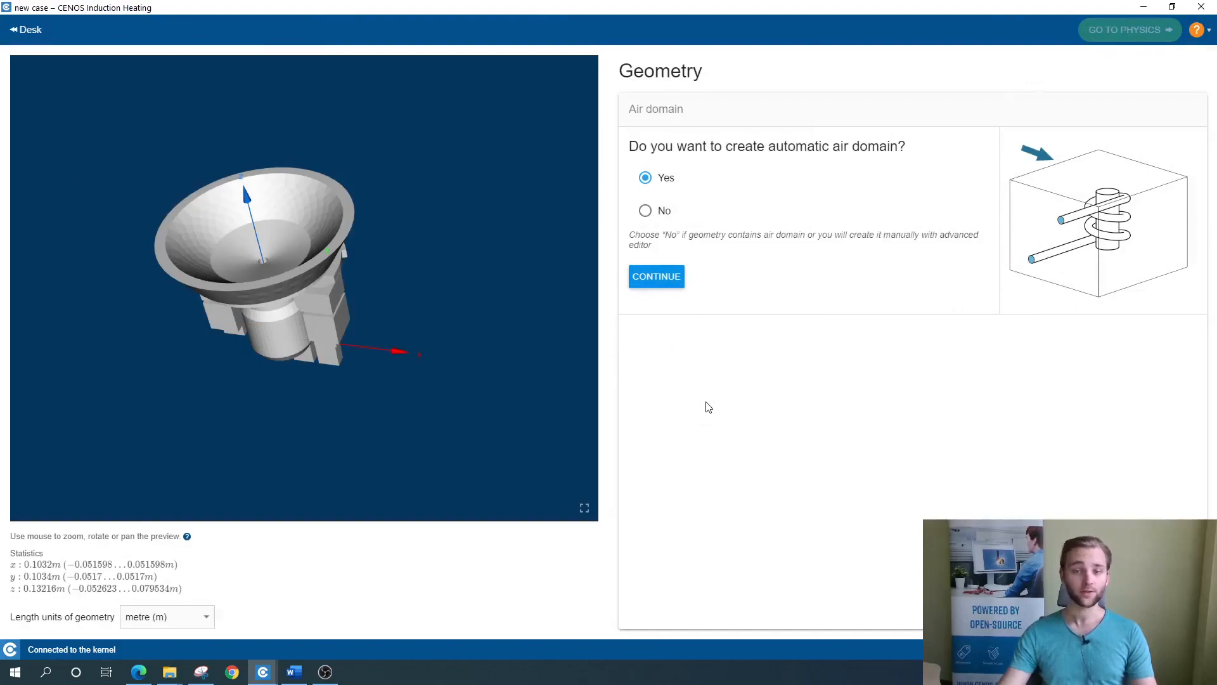
pyautogui.moveTo(718, 439)
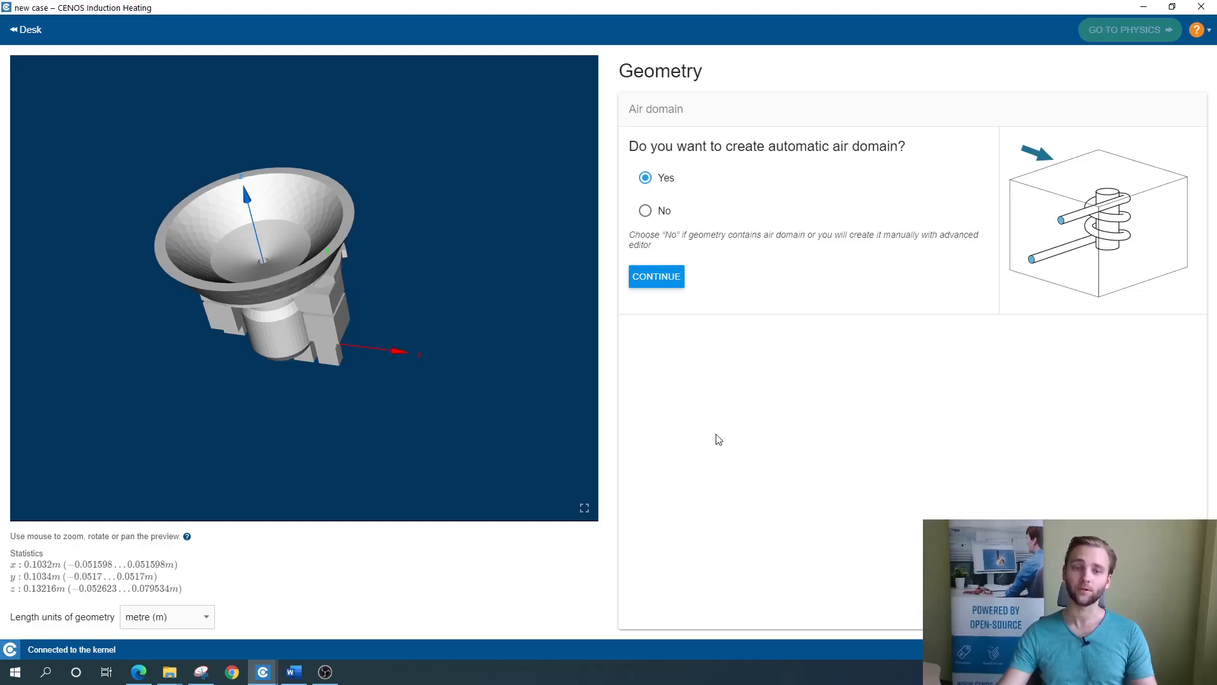
pyautogui.moveTo(698, 355)
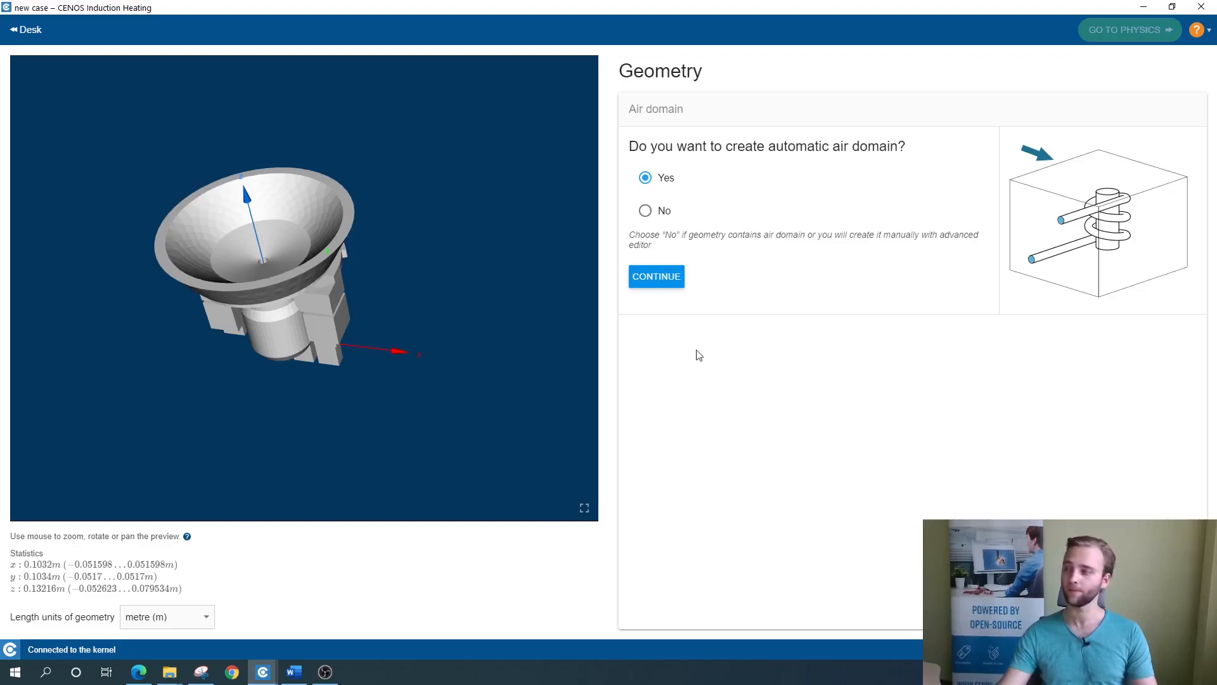
# - Accept the automatic air domain, mark Face_428 and Face_702 as coil terminals, and create it
pyautogui.click(657, 277)
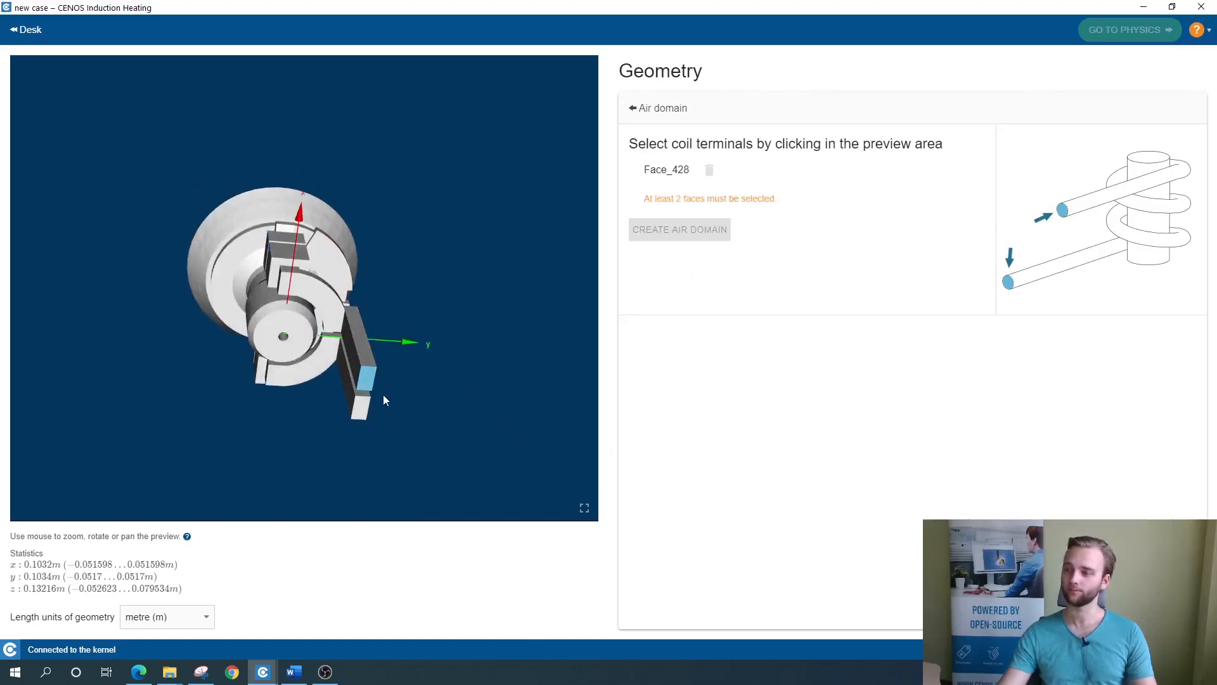
pyautogui.click(358, 407)
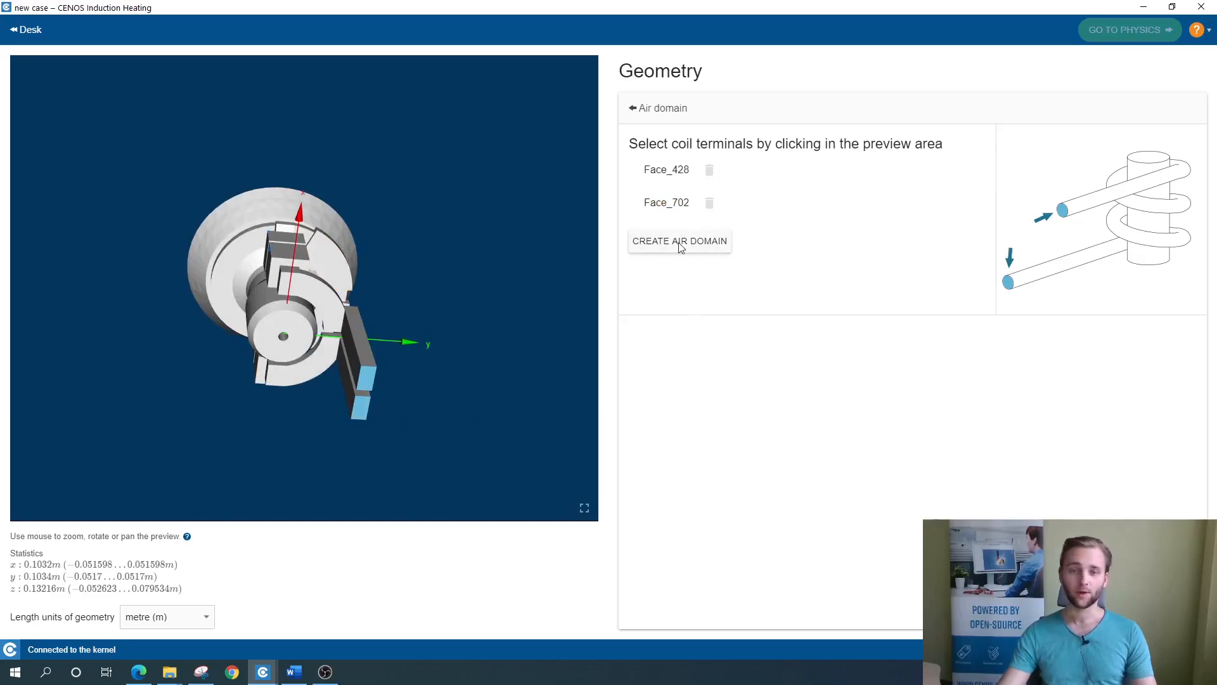
pyautogui.click(680, 241)
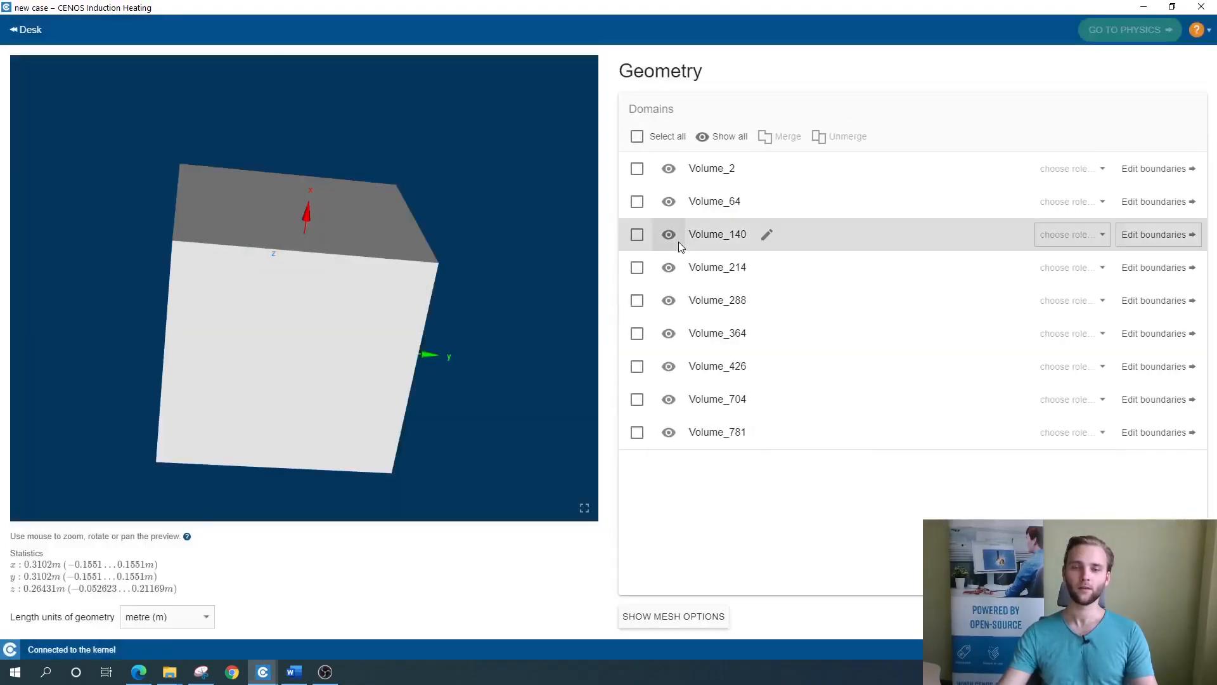
pyautogui.moveTo(622, 280)
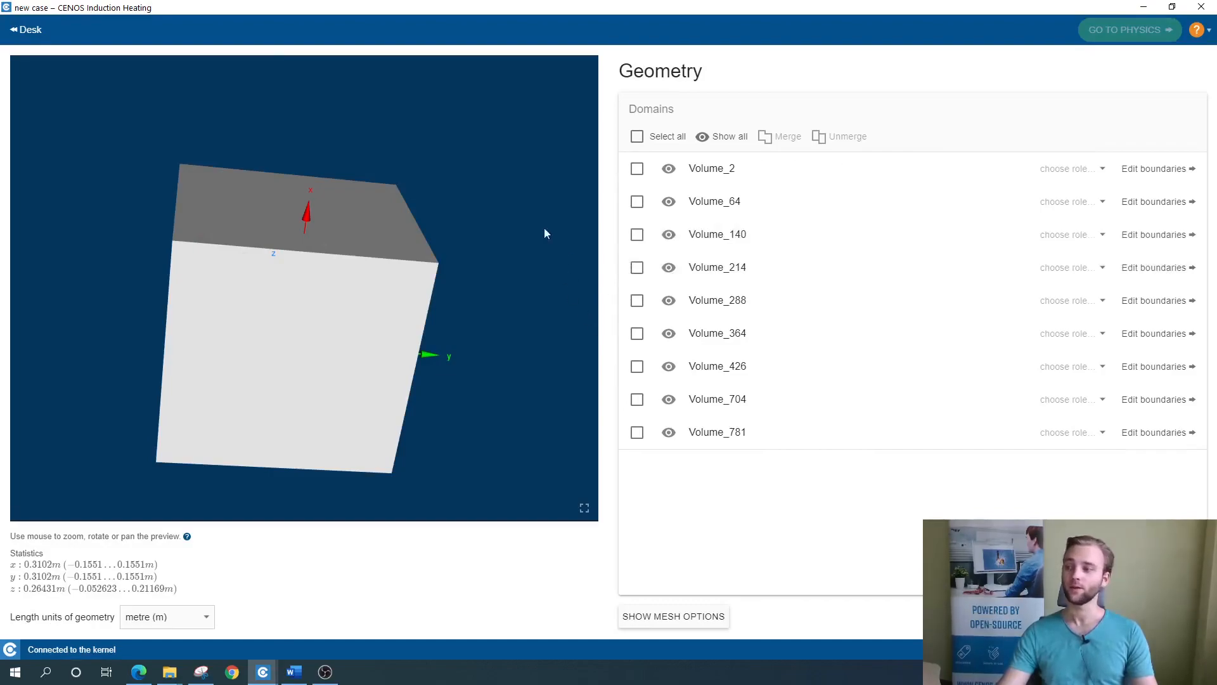
pyautogui.moveTo(470, 358)
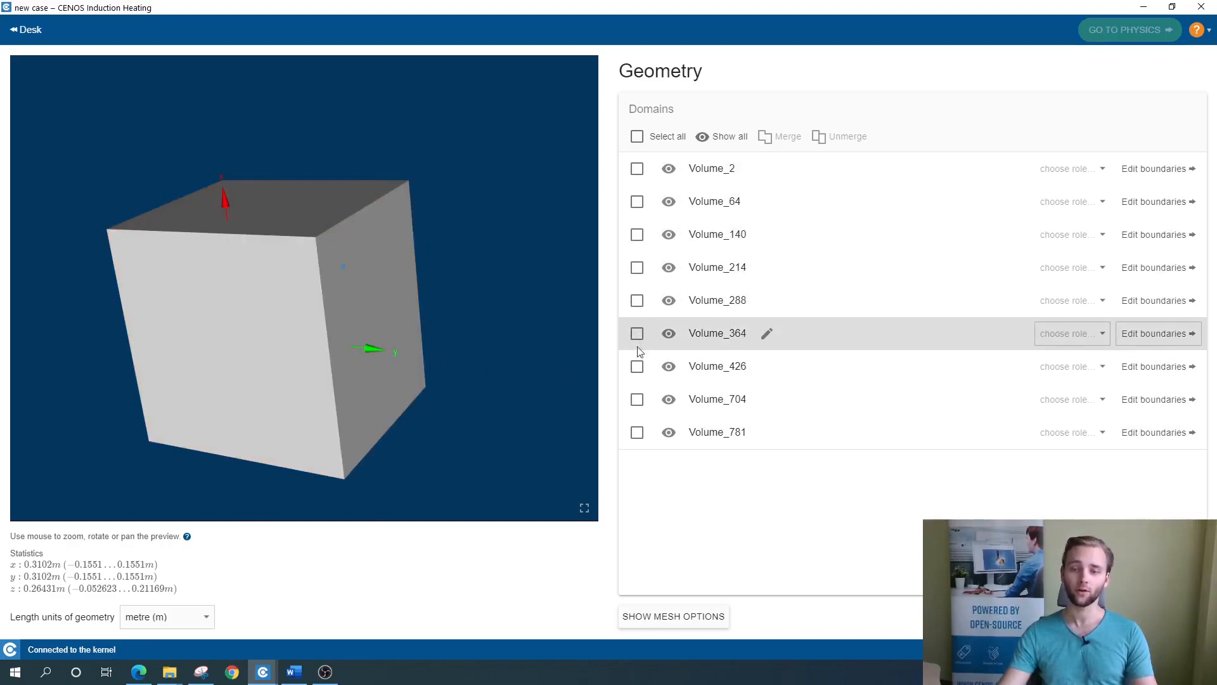
pyautogui.moveTo(786, 310)
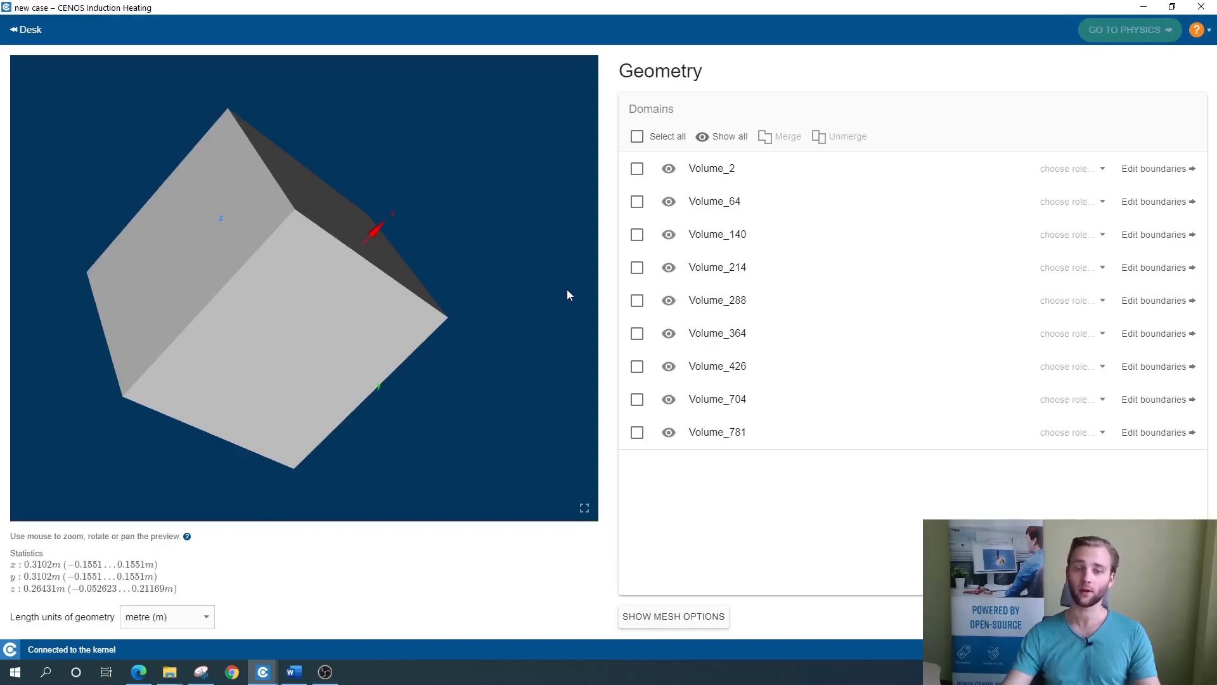
pyautogui.moveTo(416, 277)
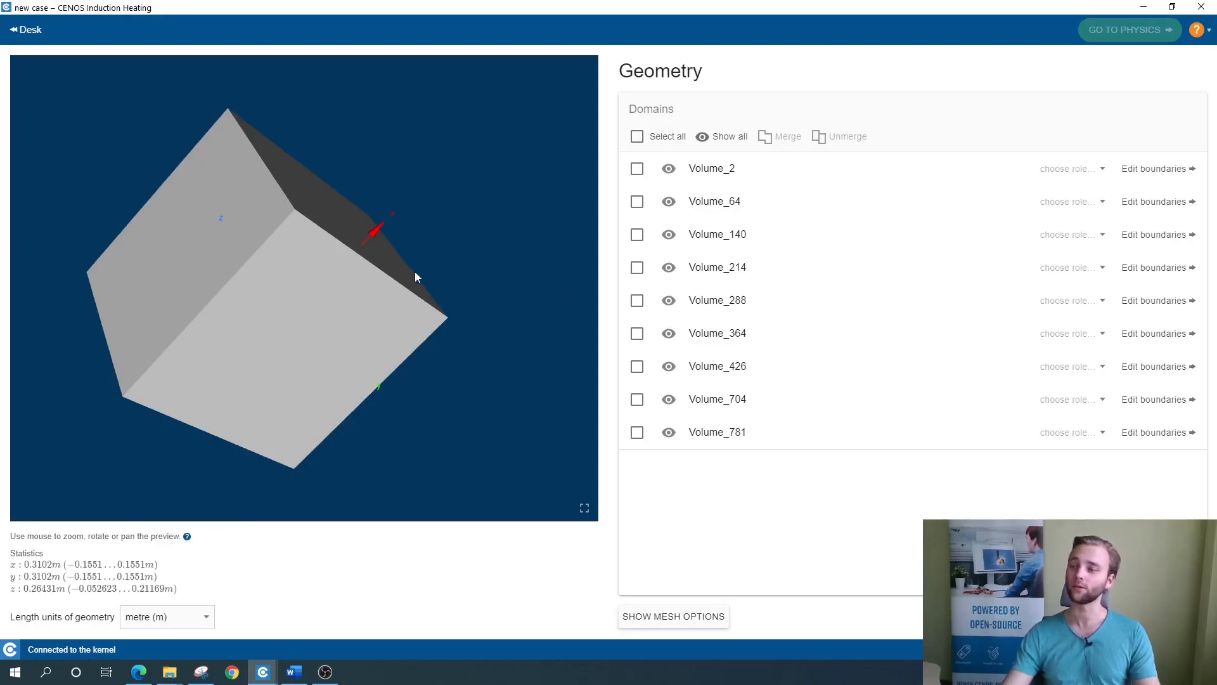
# - Select the outer box Volume_781 in the preview and rename it Air
pyautogui.click(637, 431)
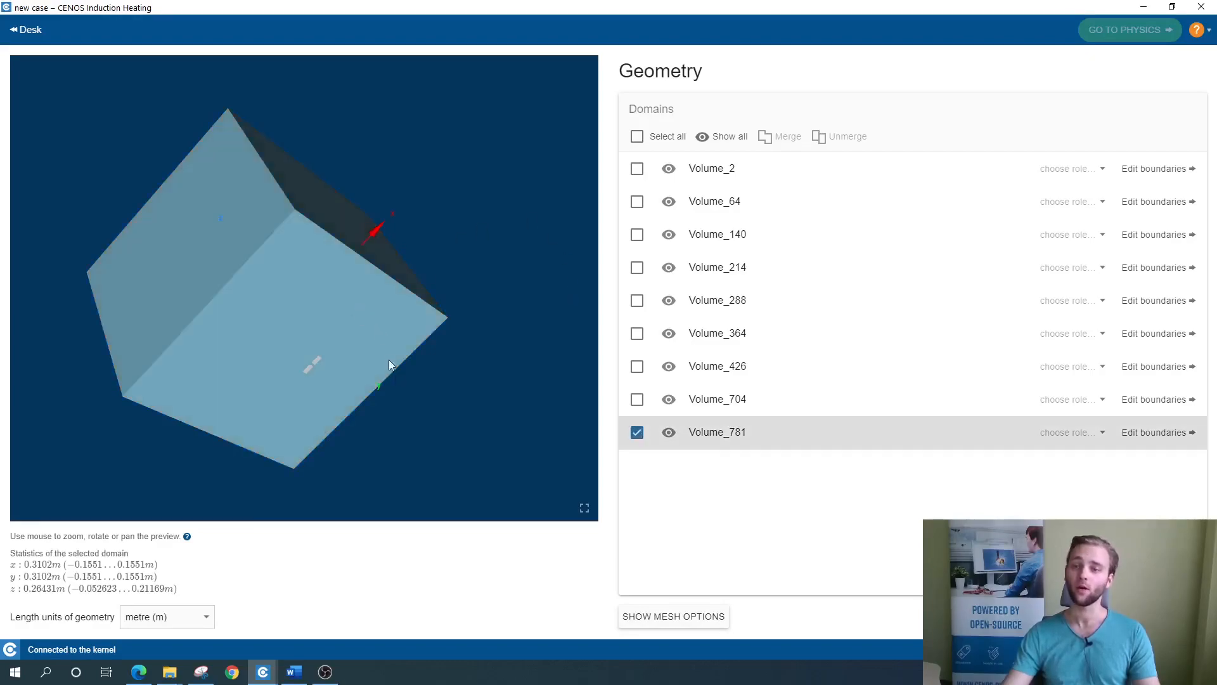
pyautogui.click(637, 431)
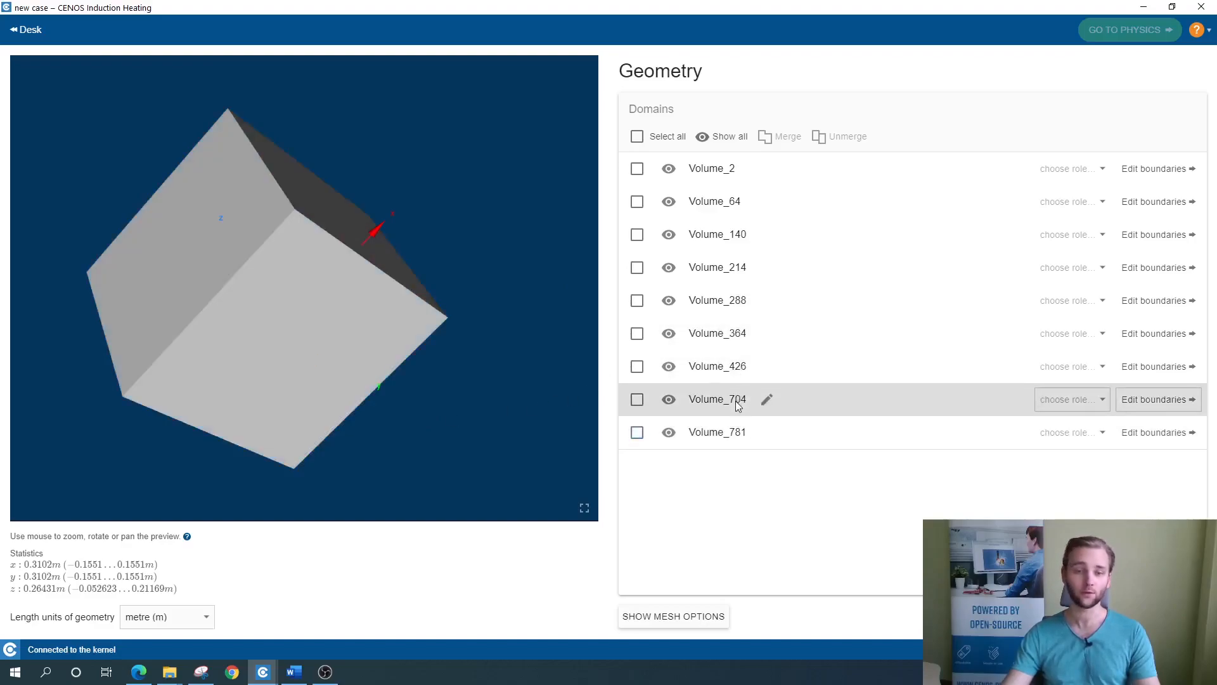
pyautogui.click(637, 431)
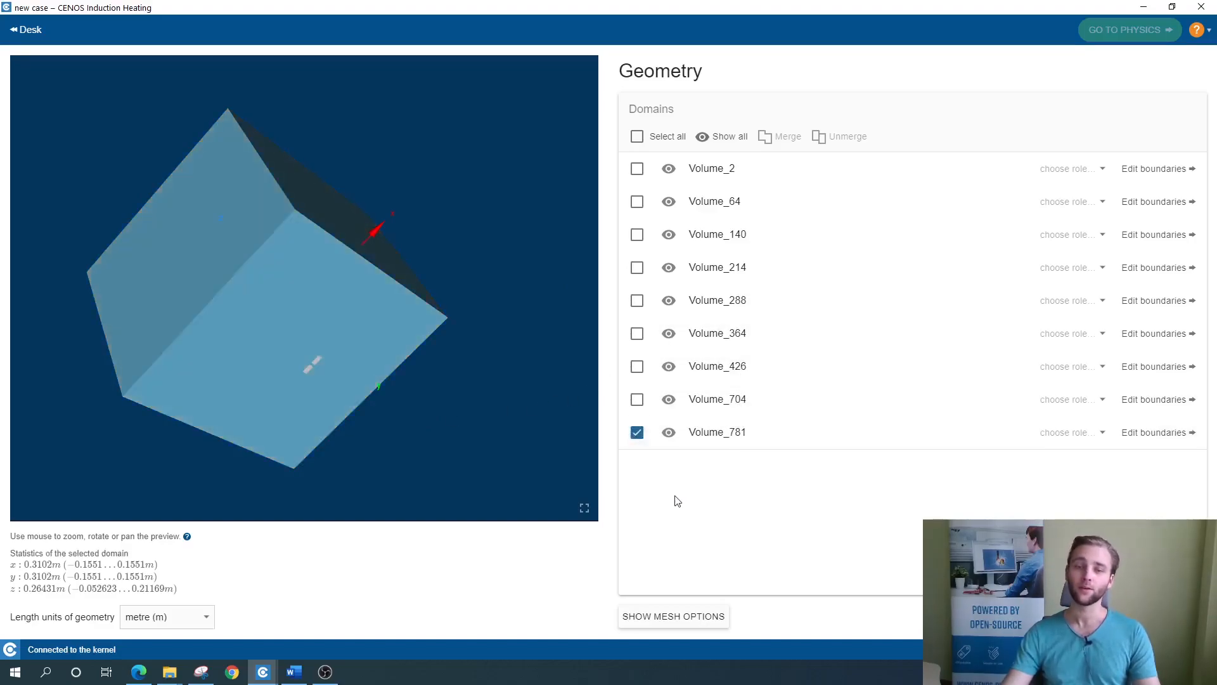
pyautogui.doubleClick(716, 431)
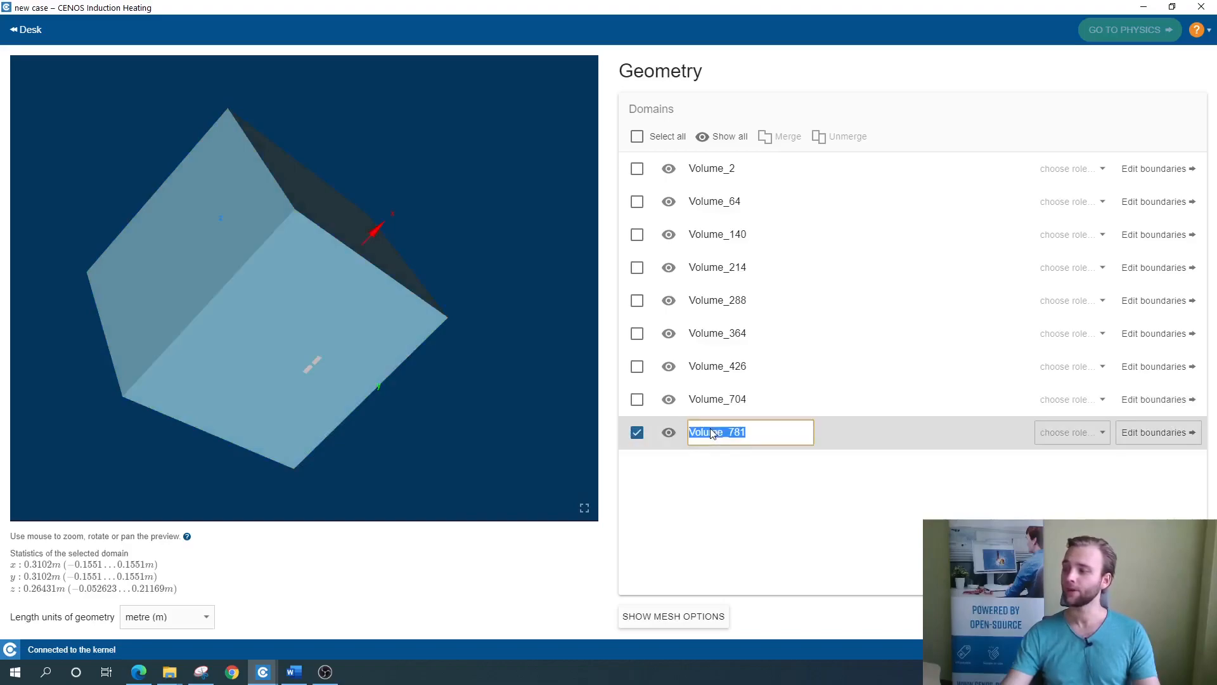
pyautogui.write('Air')
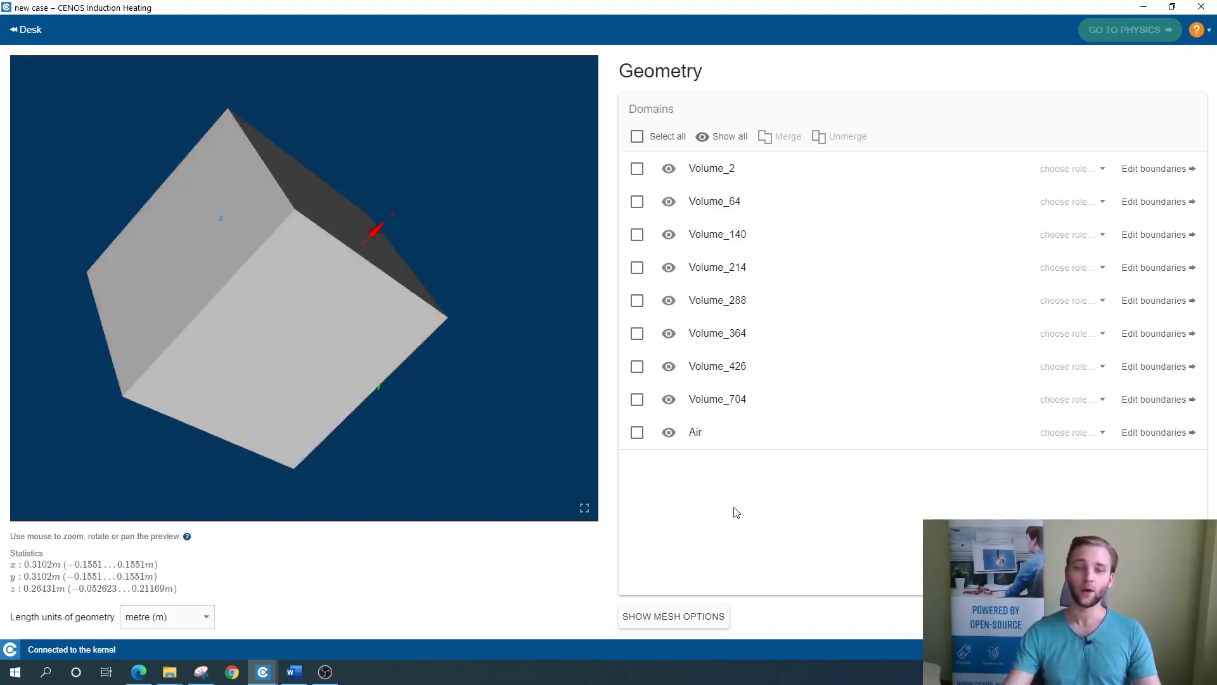
pyautogui.moveTo(753, 525)
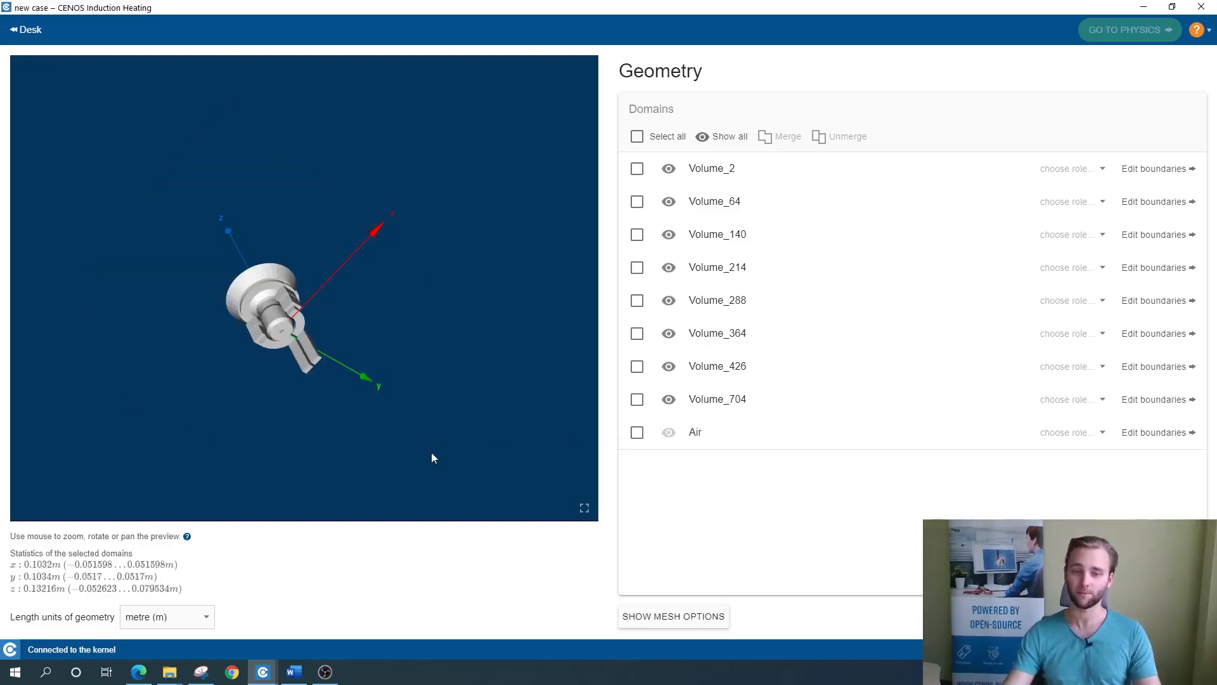
# - Select Volume_704 in the preview and rename it Workpiece
pyautogui.moveTo(433, 458); pyautogui.dragTo(411, 328)
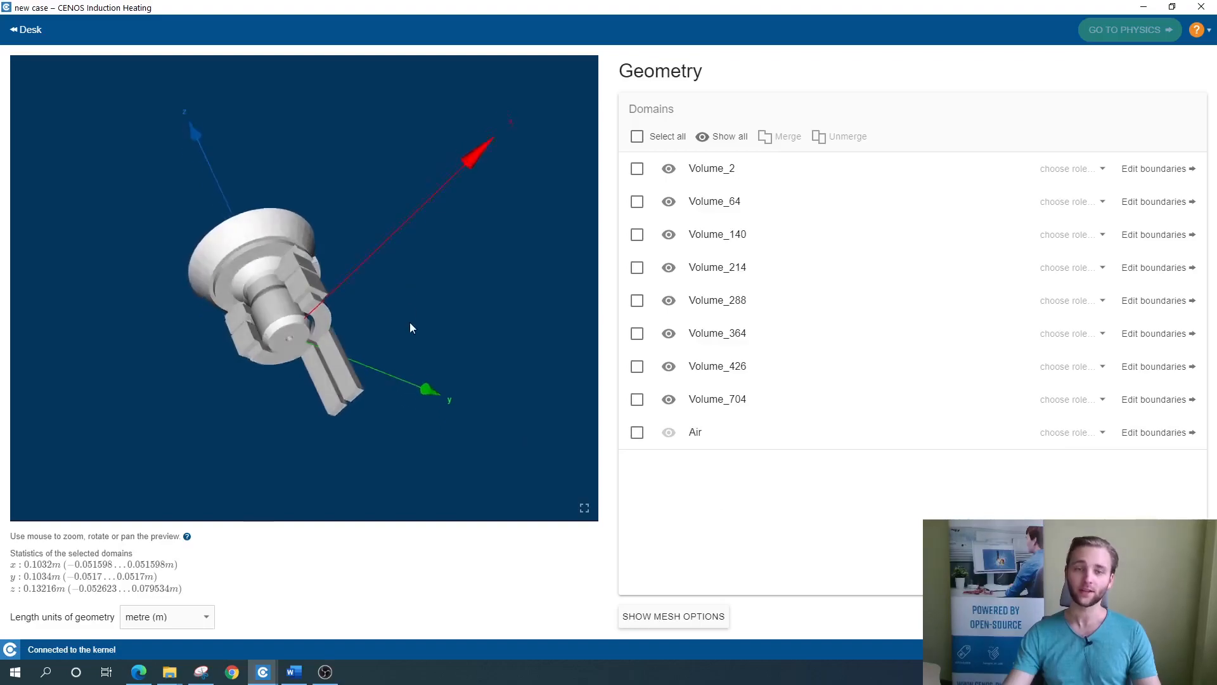
pyautogui.click(637, 398)
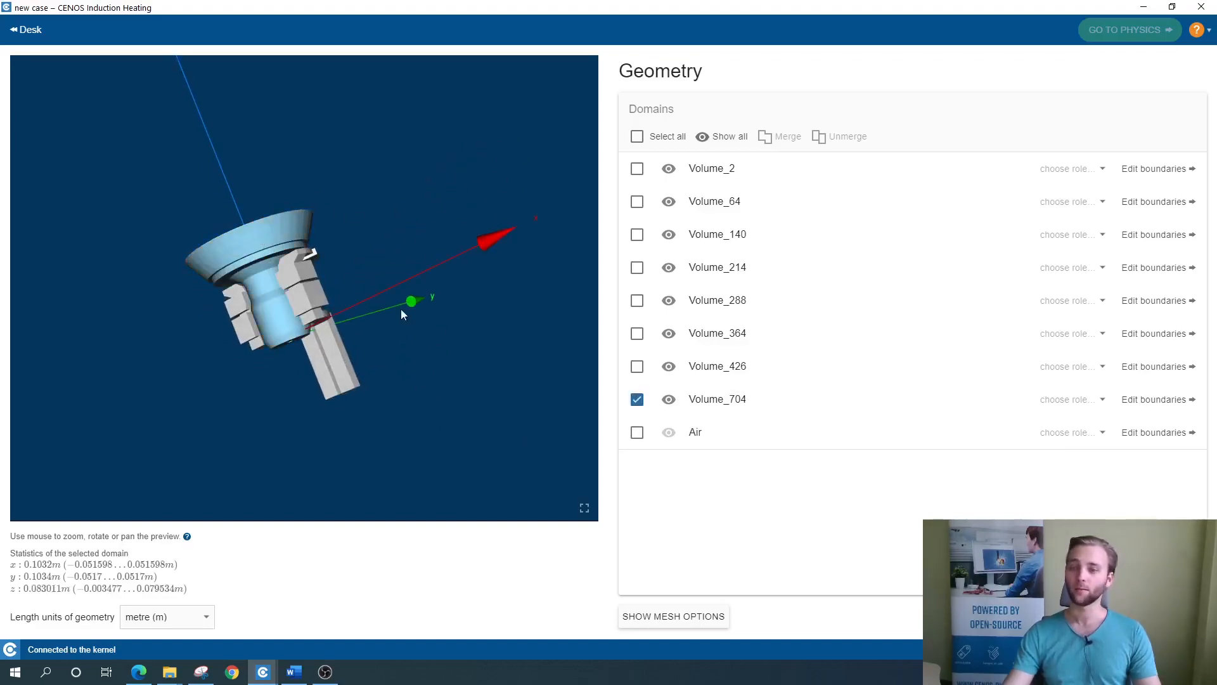
pyautogui.doubleClick(716, 399)
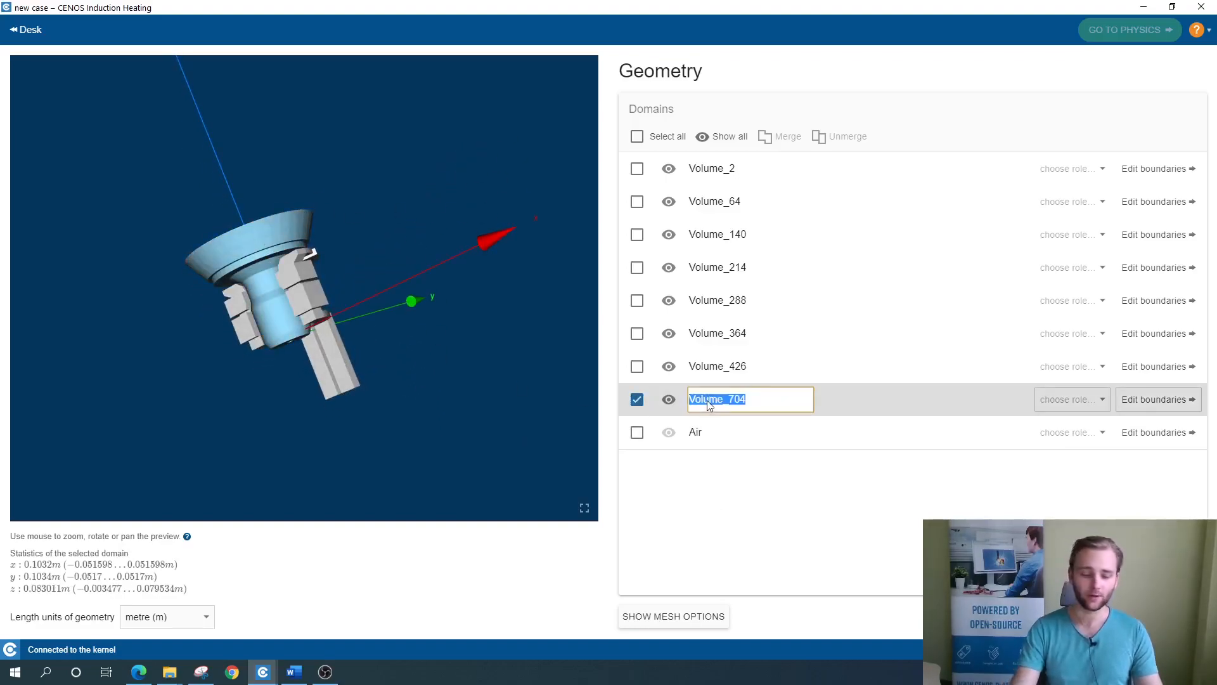
pyautogui.write('Workpiece')
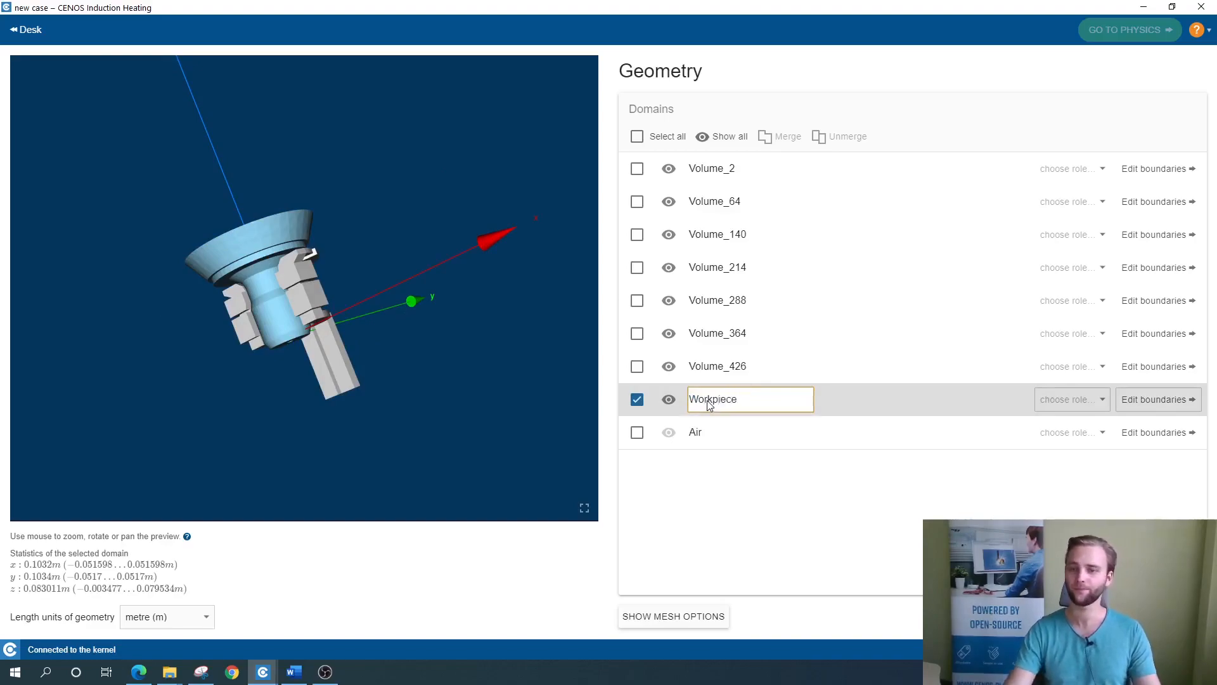
pyautogui.click(668, 400)
pyautogui.write('Inductor')
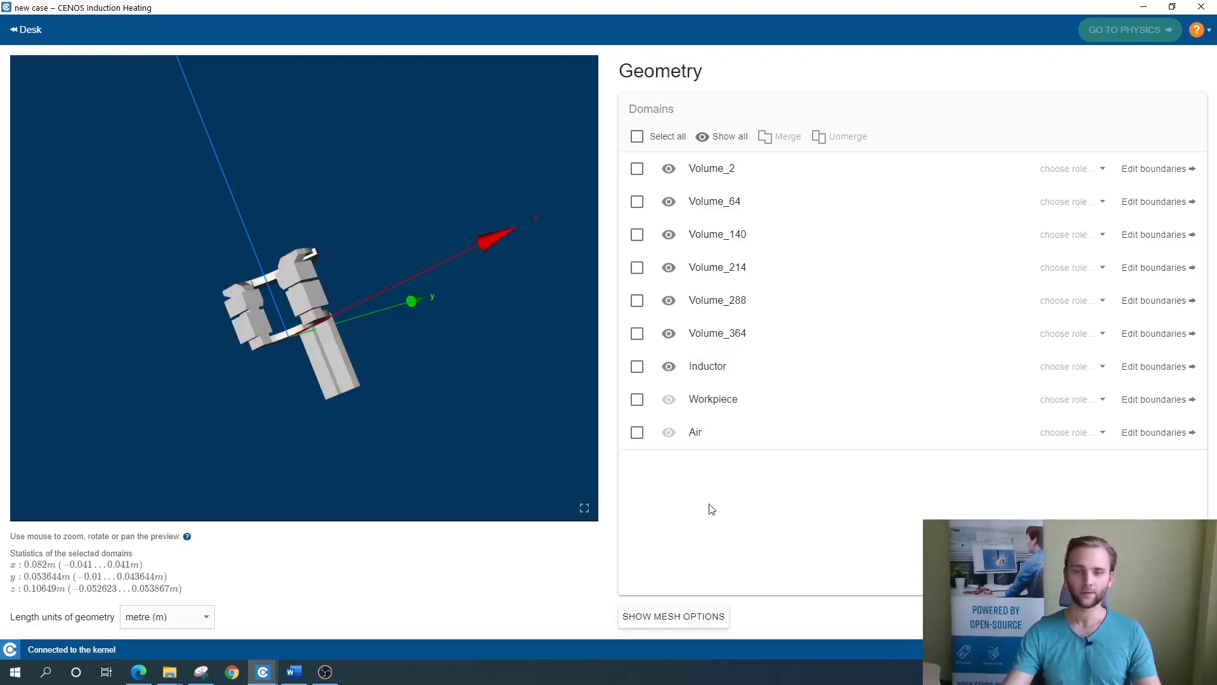
pyautogui.moveTo(722, 507)
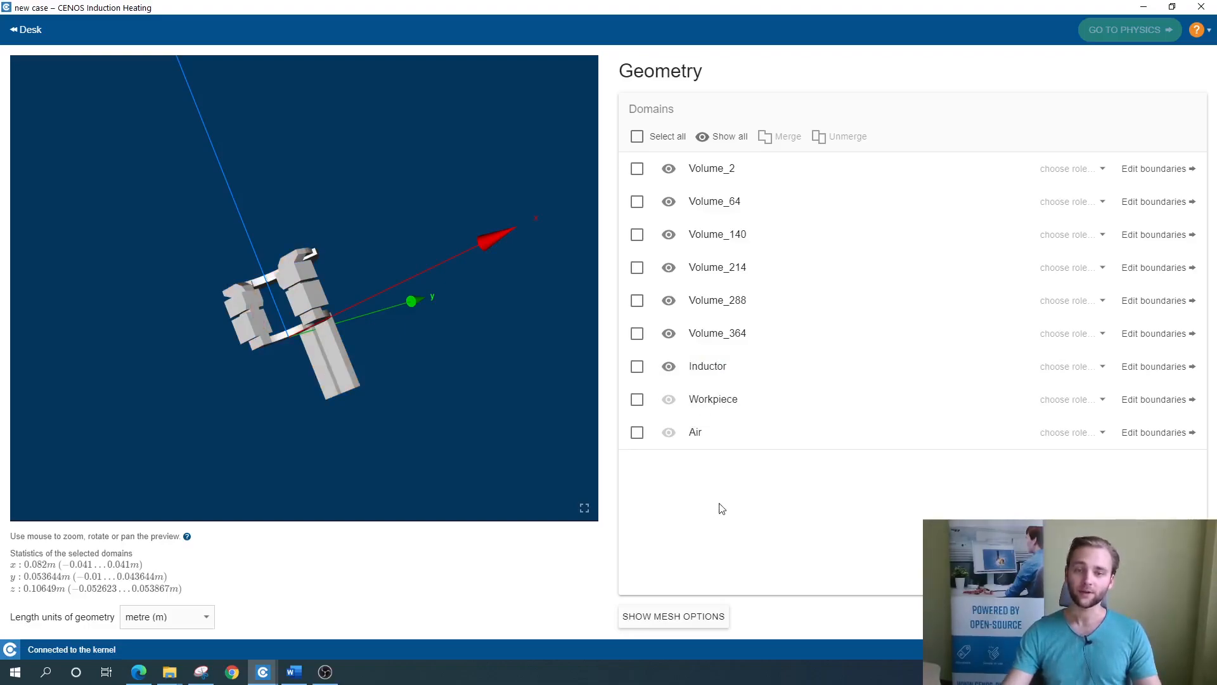
# - Merge Volume_2 to Volume_364 into one domain and name it Concentrators
pyautogui.click(668, 365)
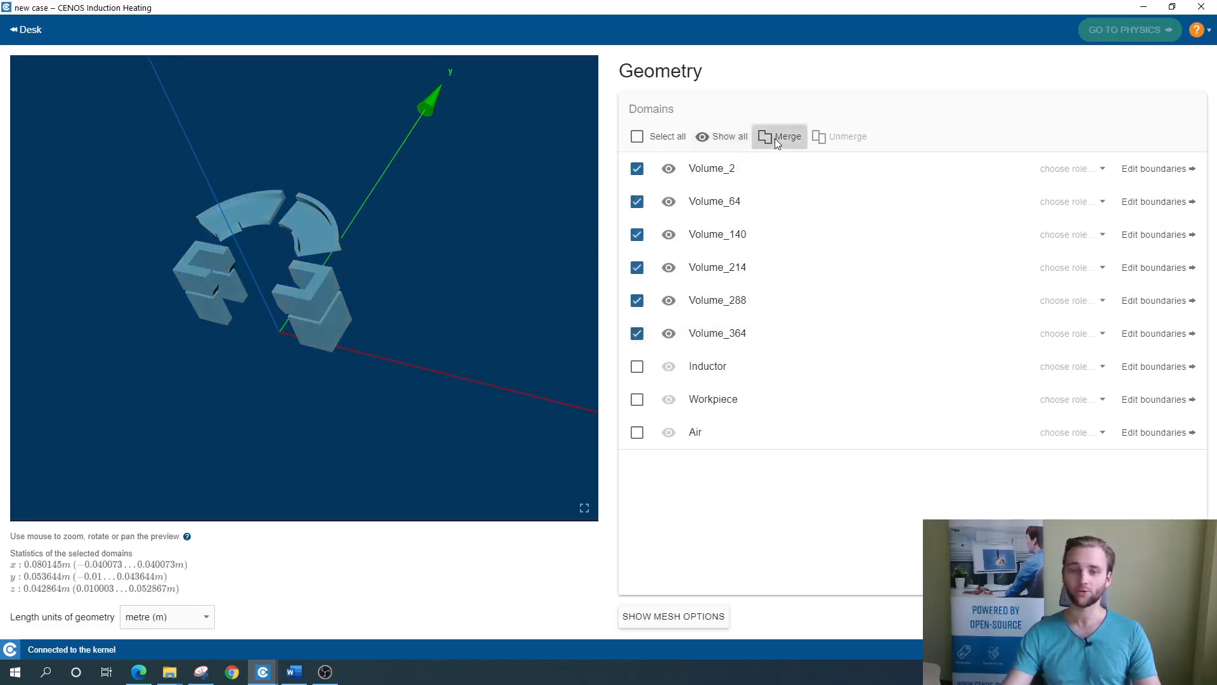
pyautogui.click(780, 137)
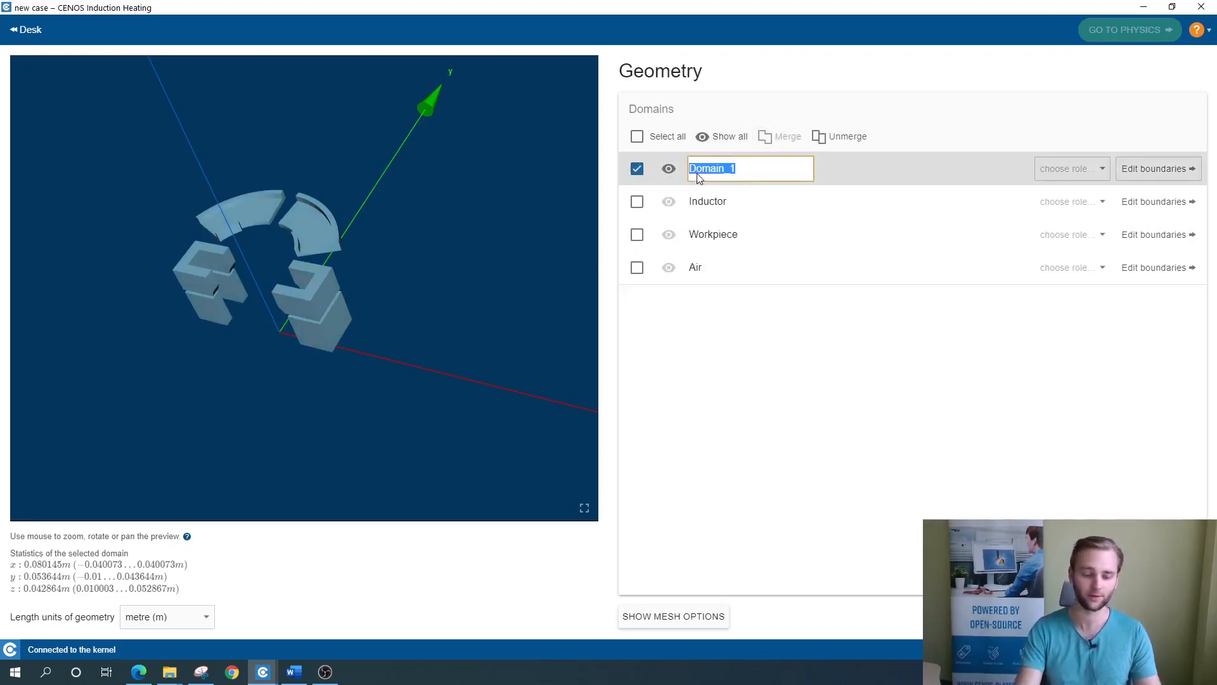
pyautogui.write('Concentrators')
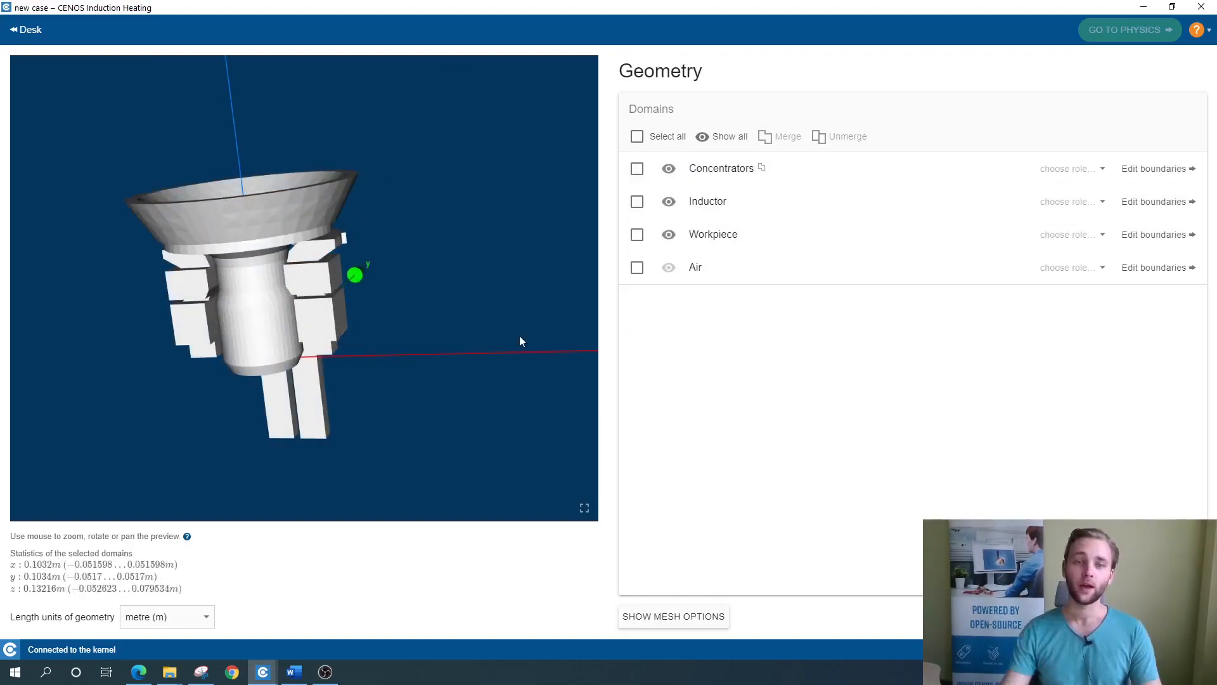
pyautogui.moveTo(512, 342)
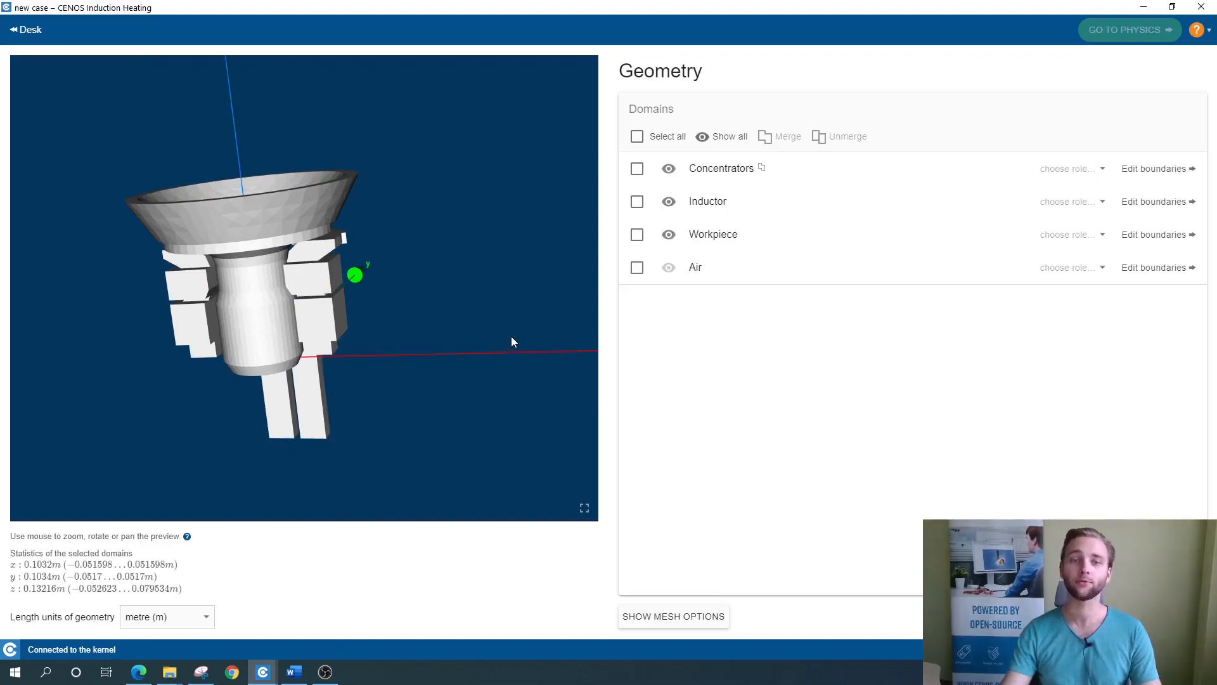
pyautogui.moveTo(831, 367)
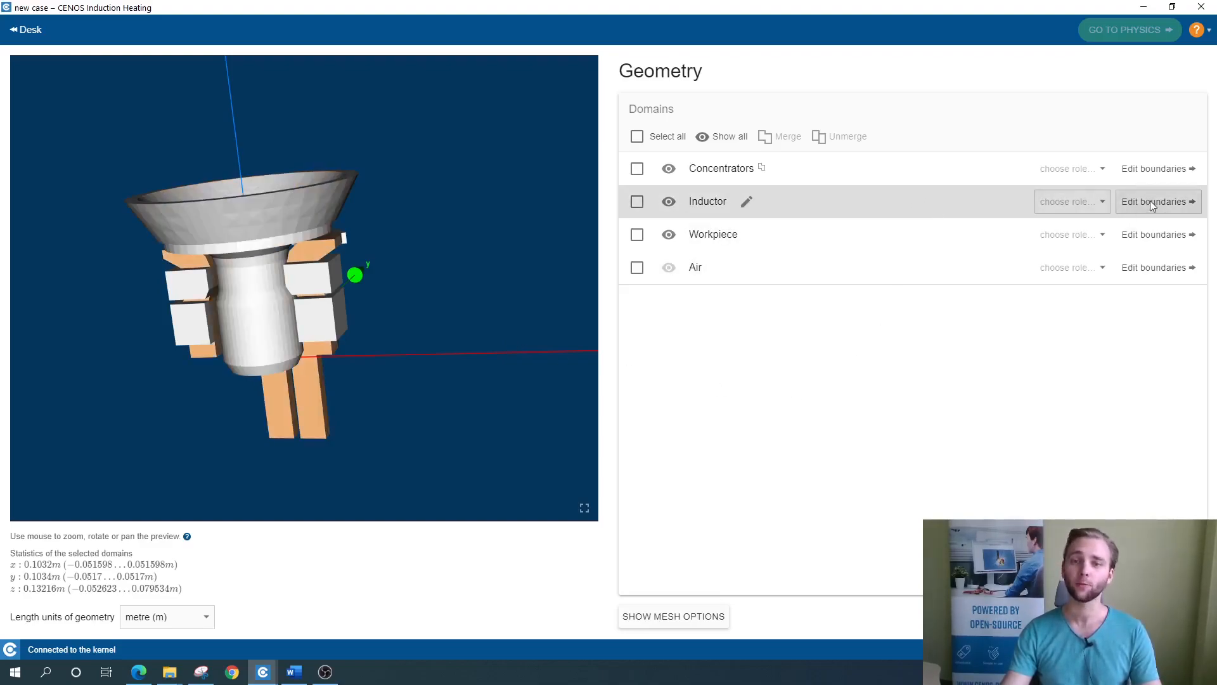
# - In the Inductor's boundaries, rename Face_428 to terminal1
pyautogui.click(1158, 202)
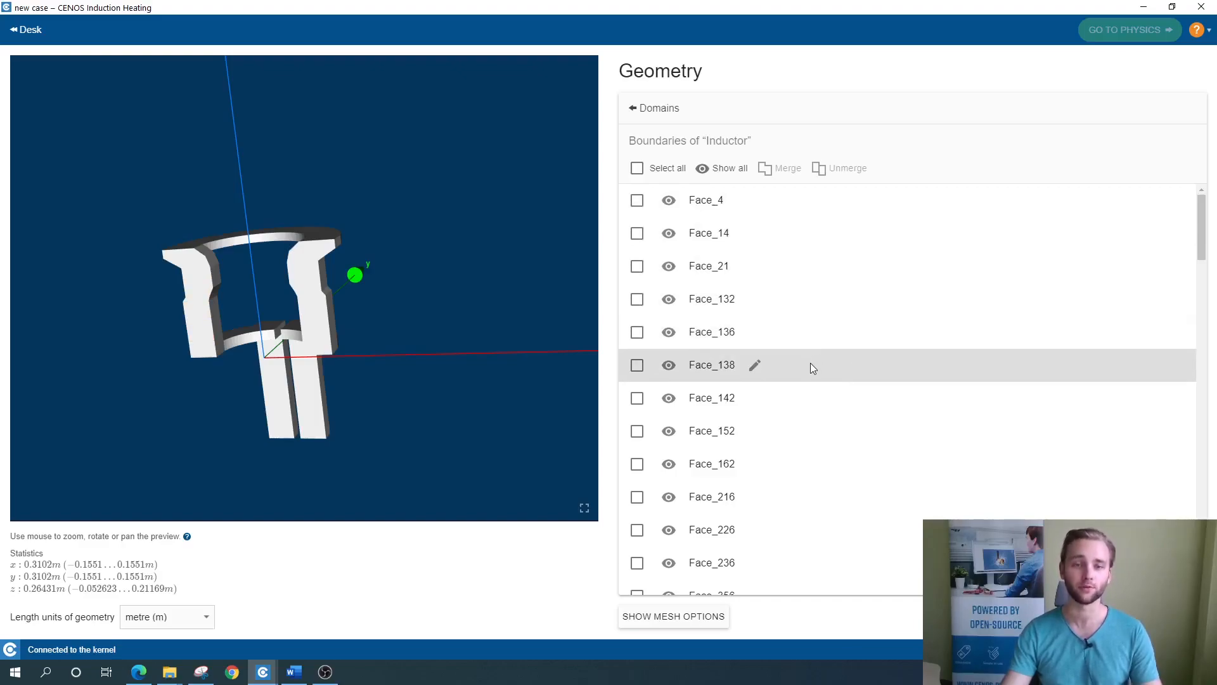
pyautogui.moveTo(431, 425)
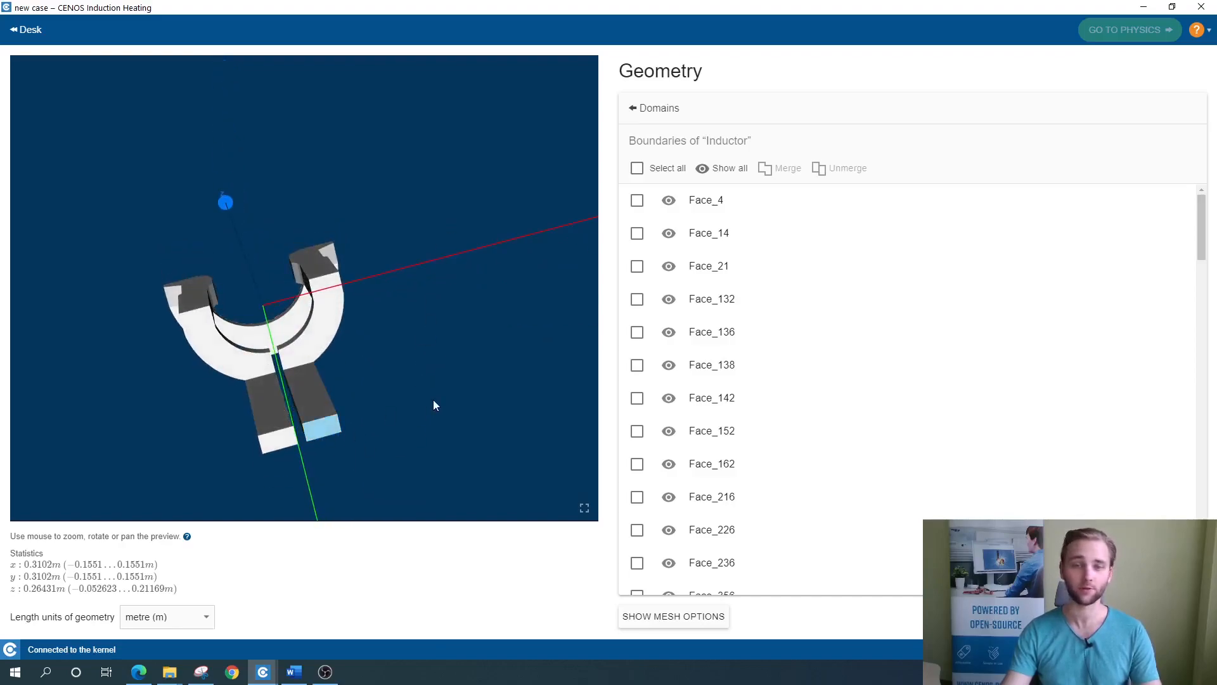
pyautogui.scroll(-3)
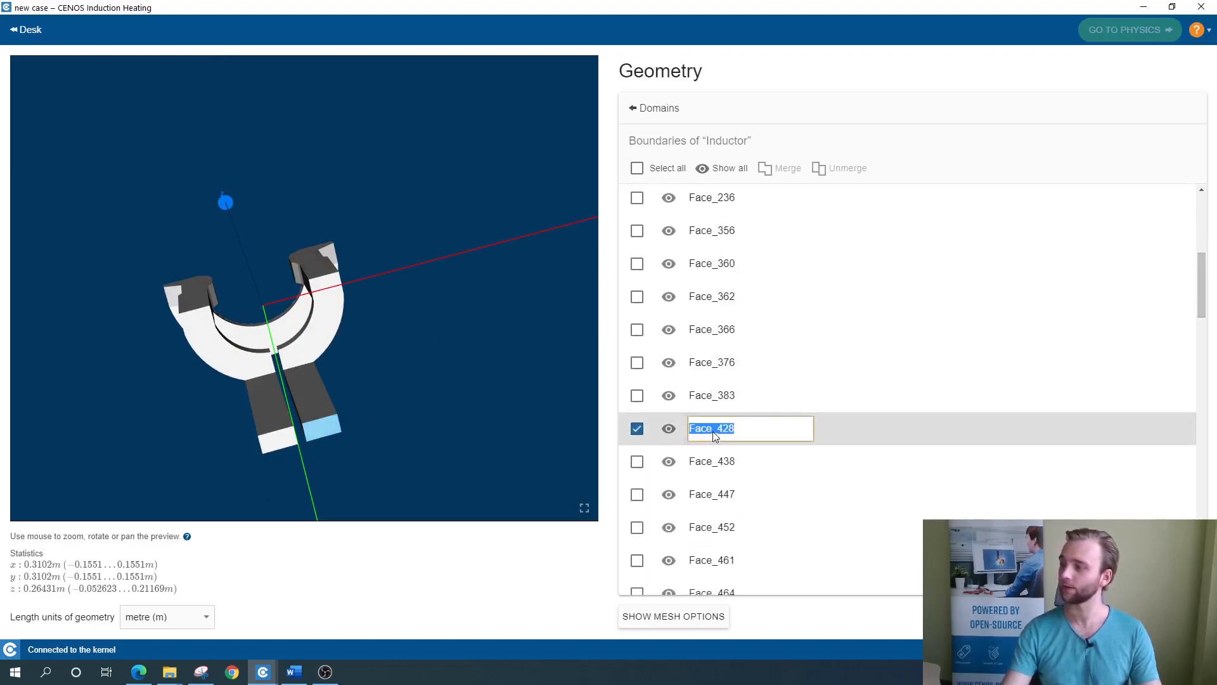
pyautogui.write('terminal1')
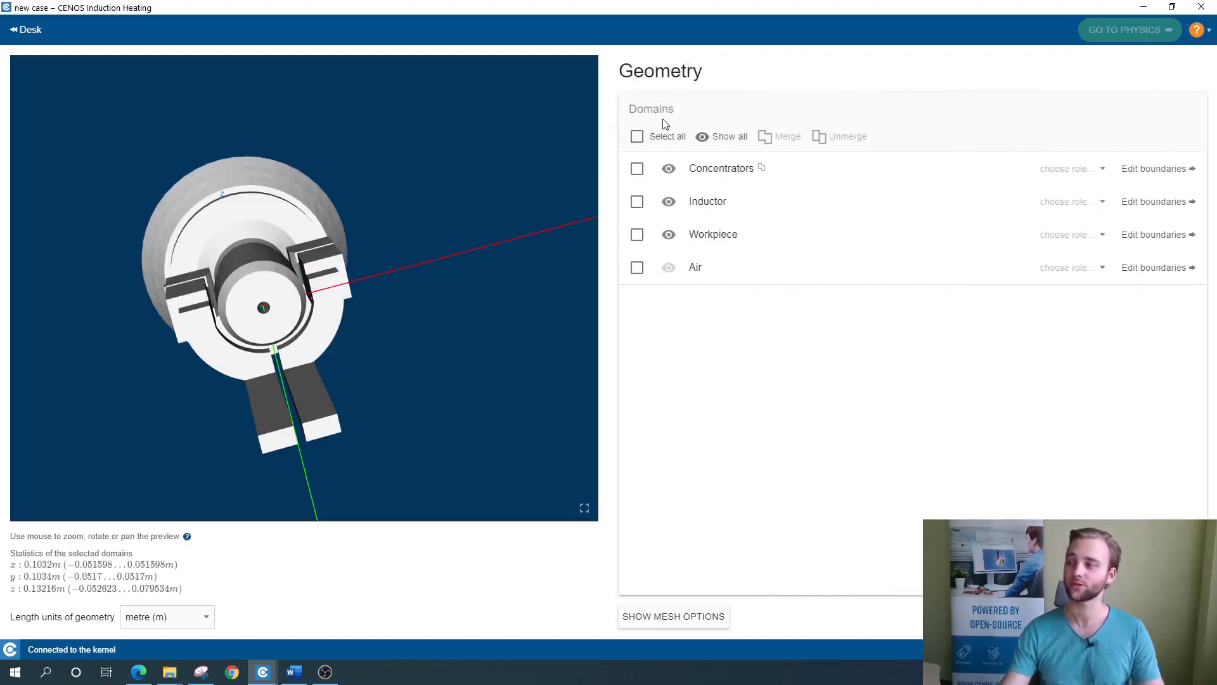
pyautogui.moveTo(477, 233)
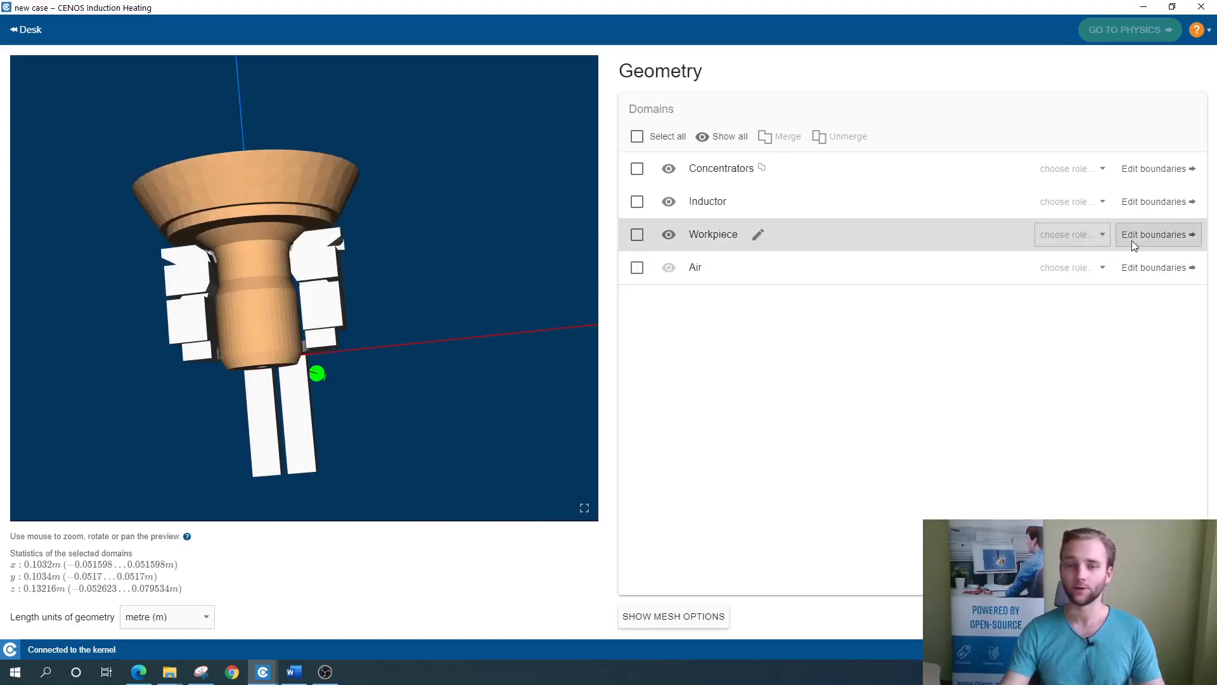
# - Merge all Workpiece boundary faces into one boundary named workpiece_air and return to Domains
pyautogui.click(1157, 234)
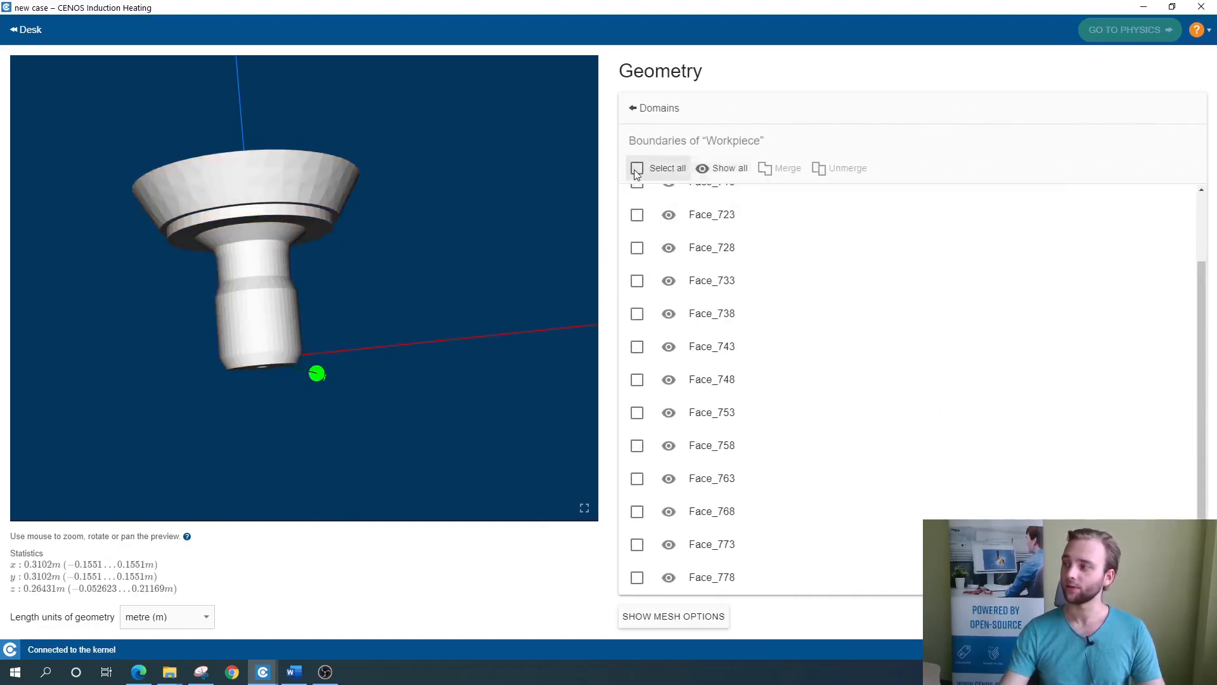
pyautogui.click(637, 167)
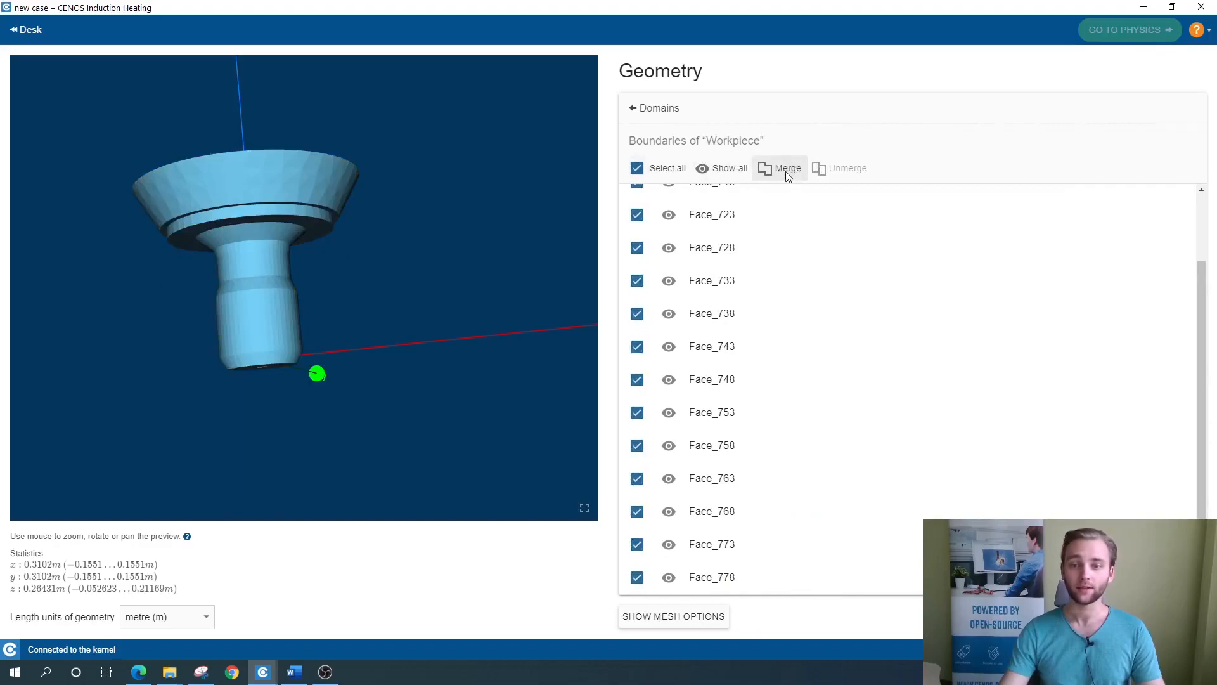
pyautogui.click(781, 168)
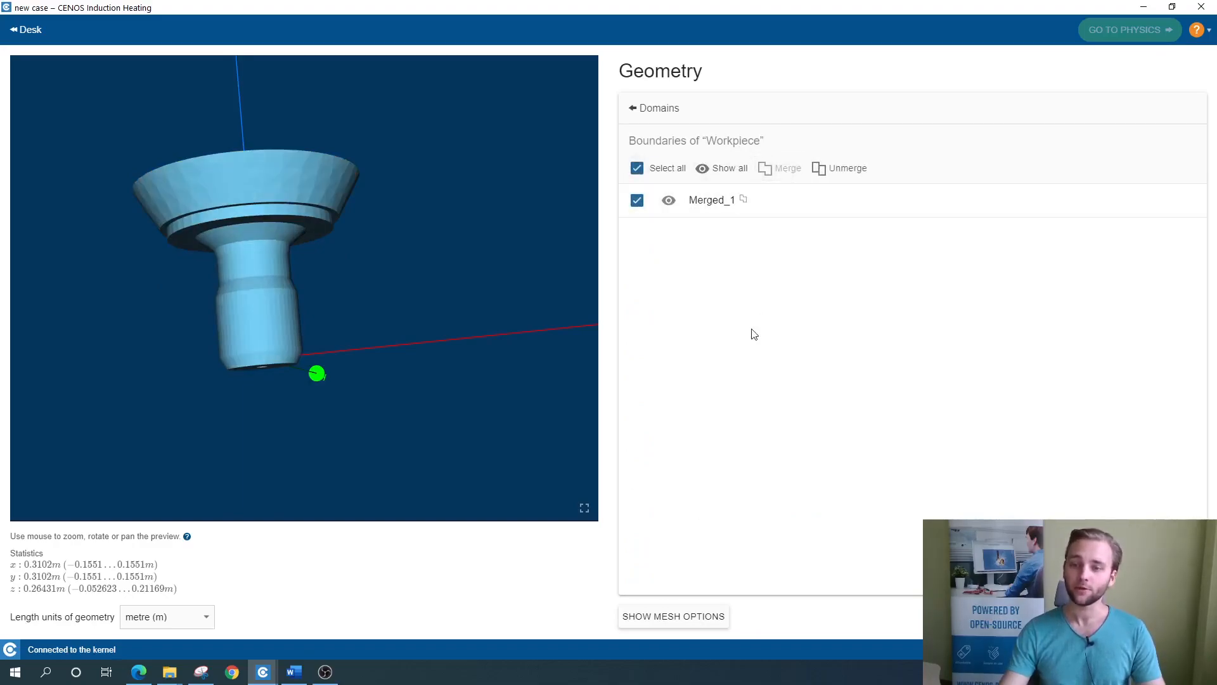
pyautogui.moveTo(770, 337)
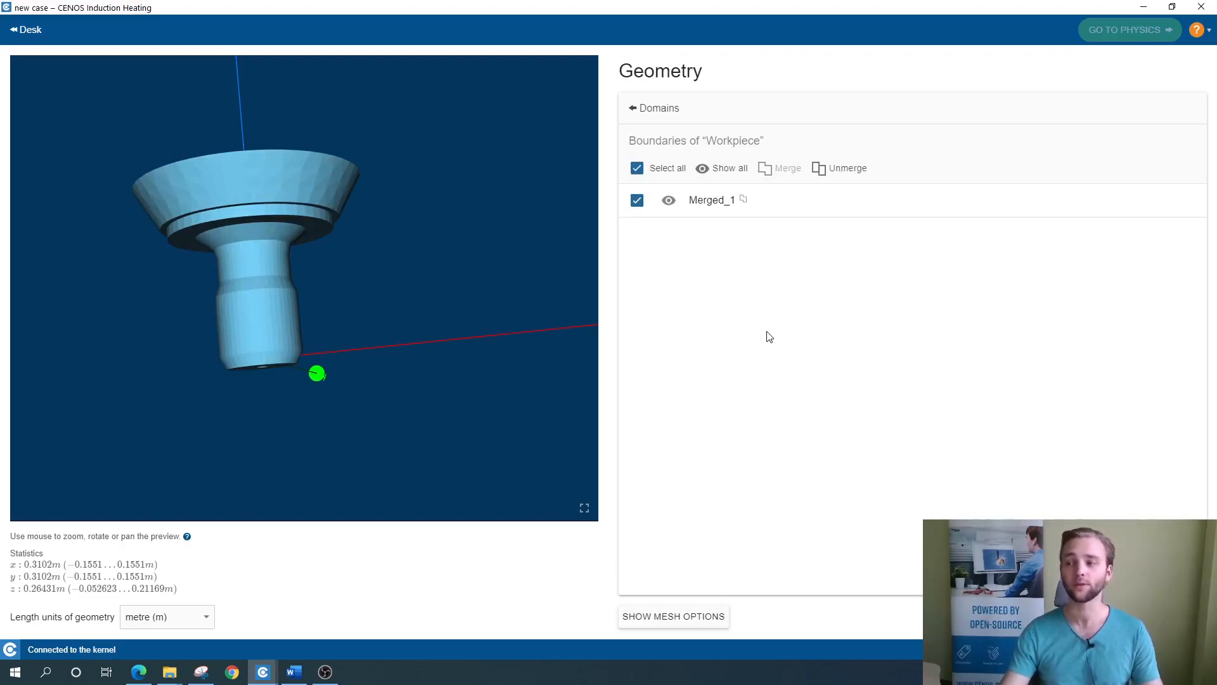
pyautogui.moveTo(728, 251)
pyautogui.write('w')
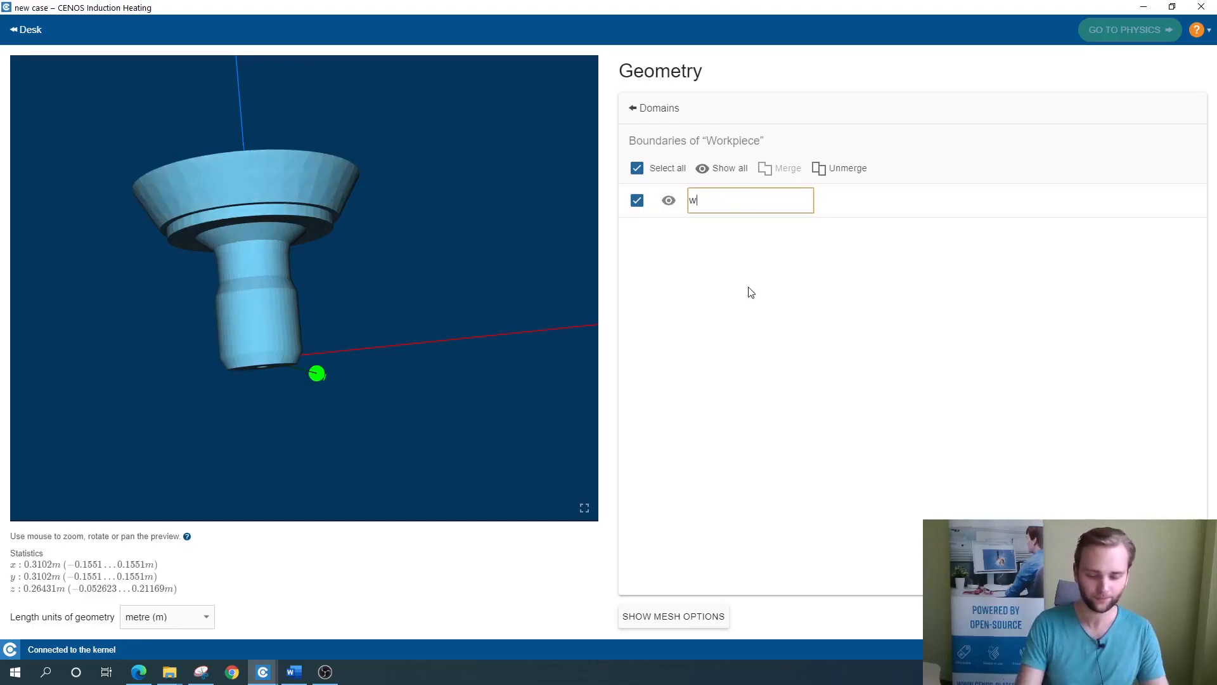
pyautogui.write('orkpiece_air')
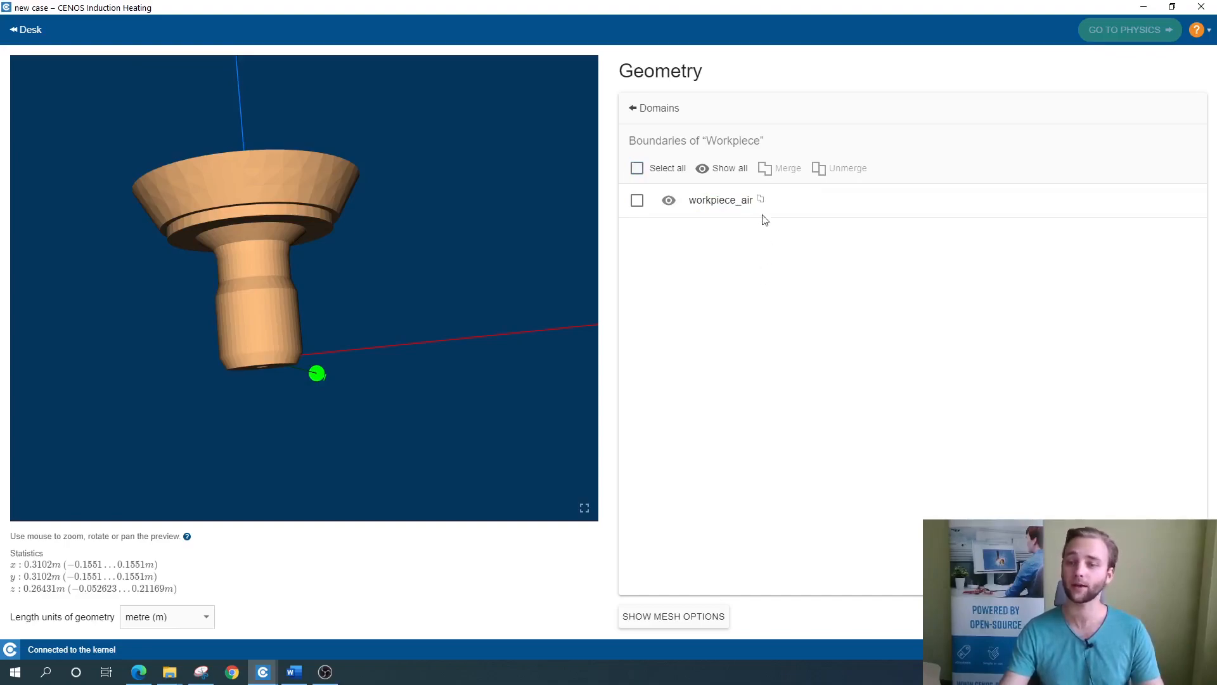
pyautogui.click(653, 108)
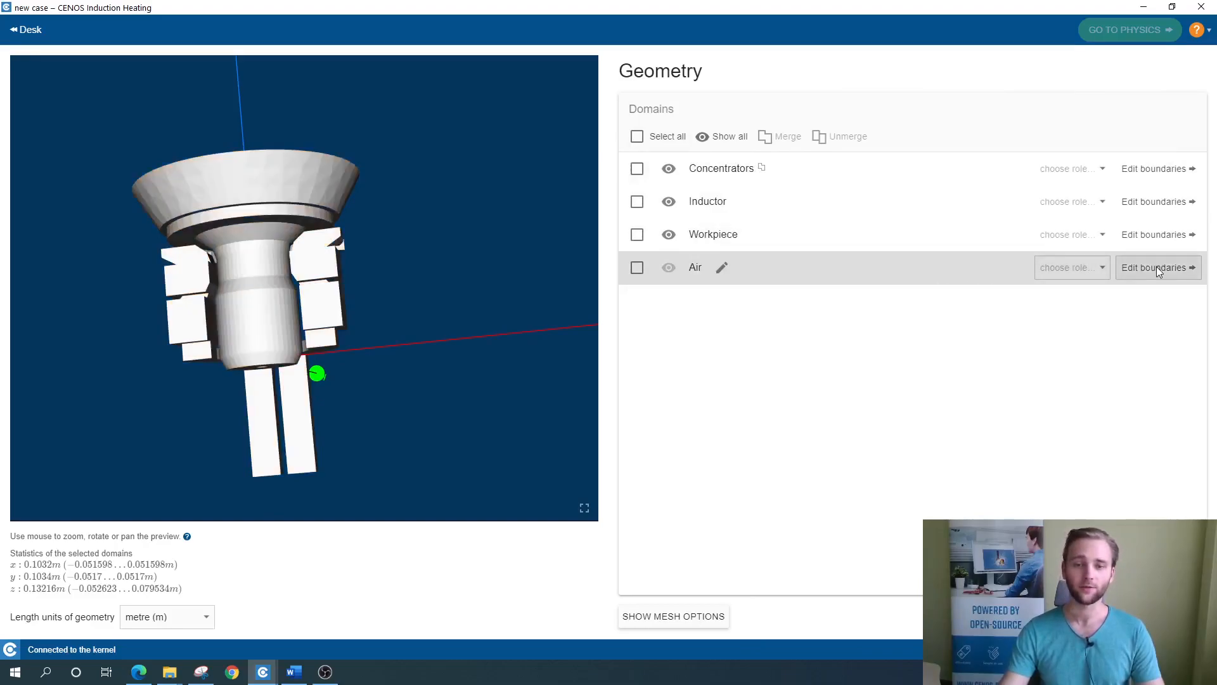
# - In the Air domain's boundaries, orbit the box and locate its outer faces for the air_infinity boundary
pyautogui.click(1159, 266)
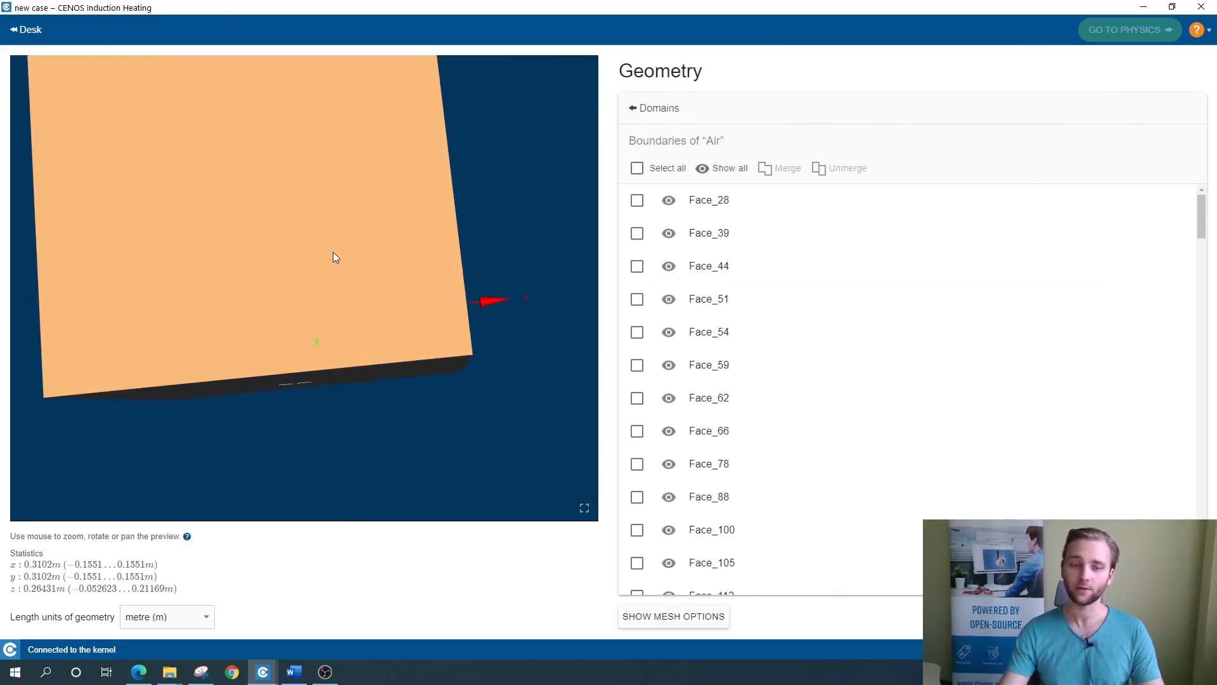
pyautogui.moveTo(333, 256); pyautogui.dragTo(194, 224)
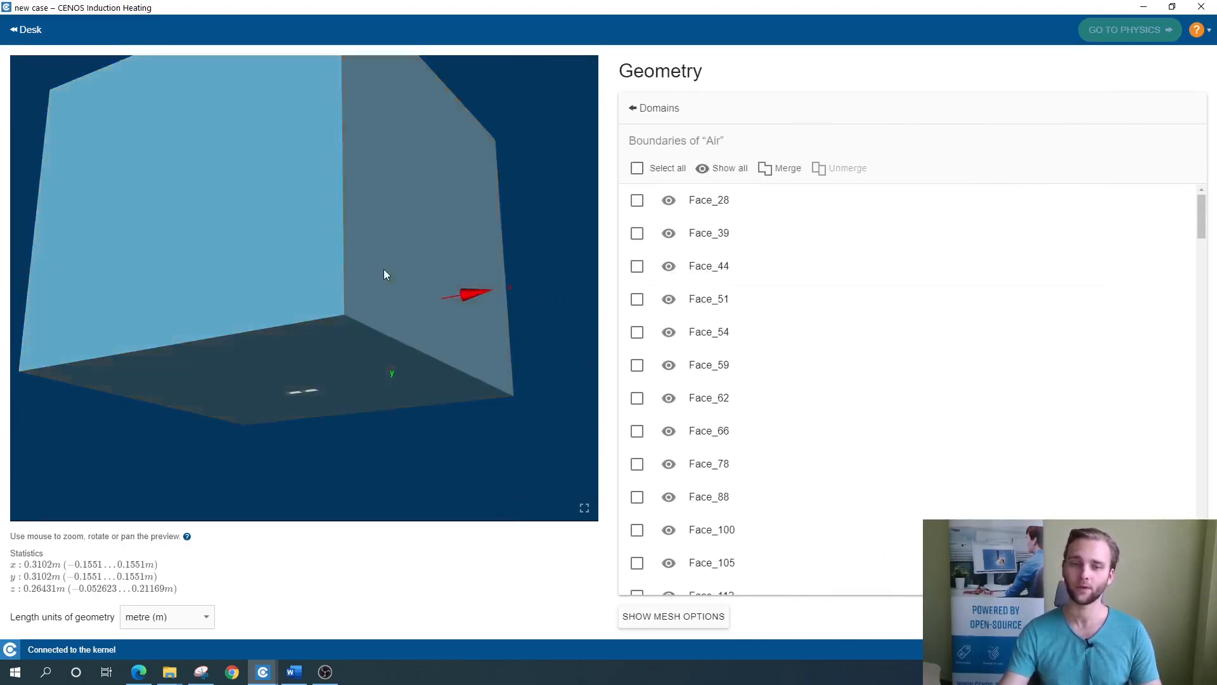
pyautogui.moveTo(384, 274); pyautogui.dragTo(359, 251)
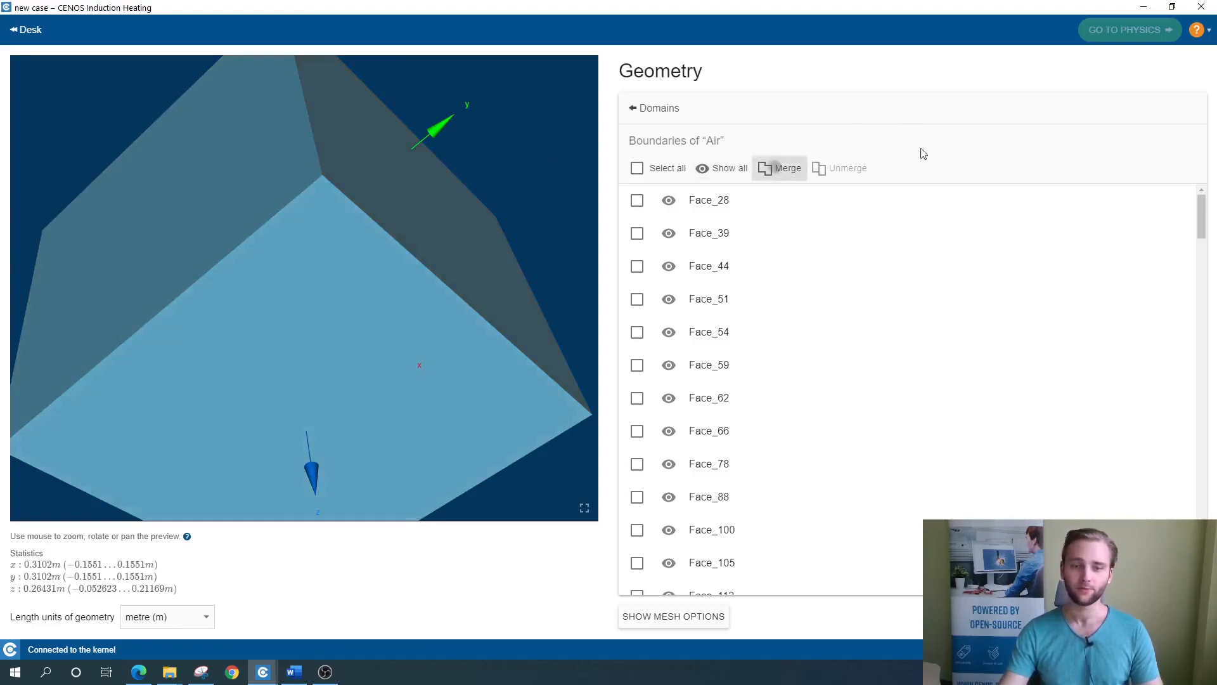
pyautogui.scroll(-3)
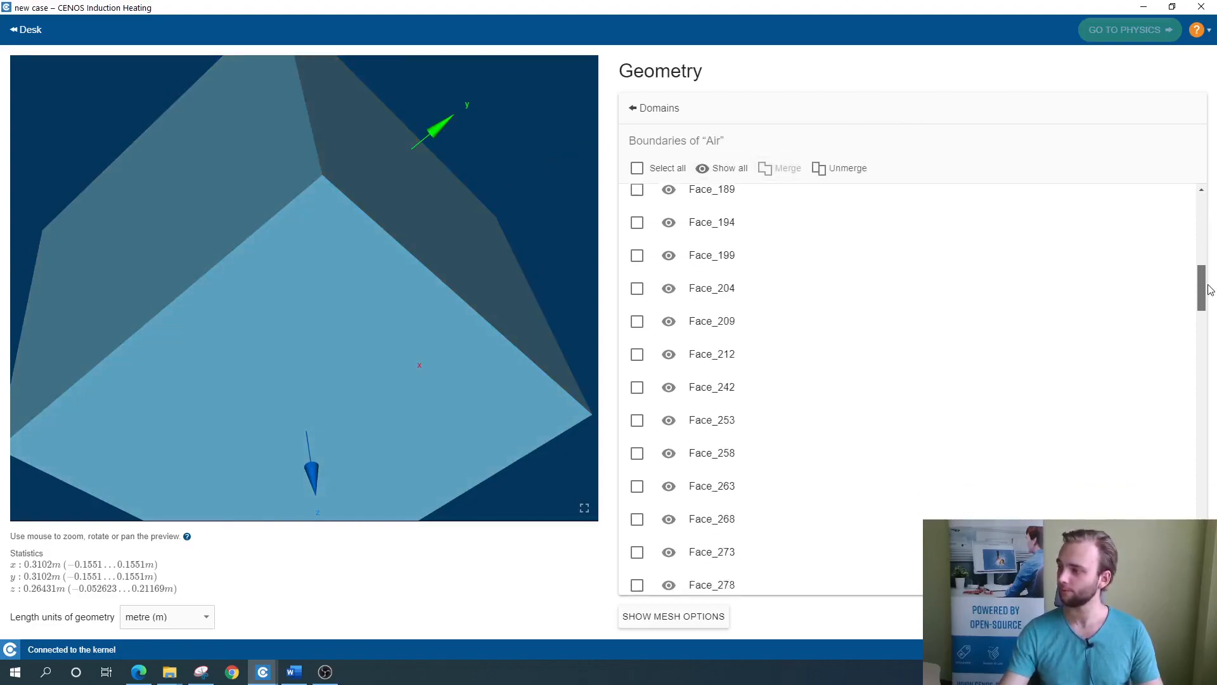
pyautogui.scroll(-3)
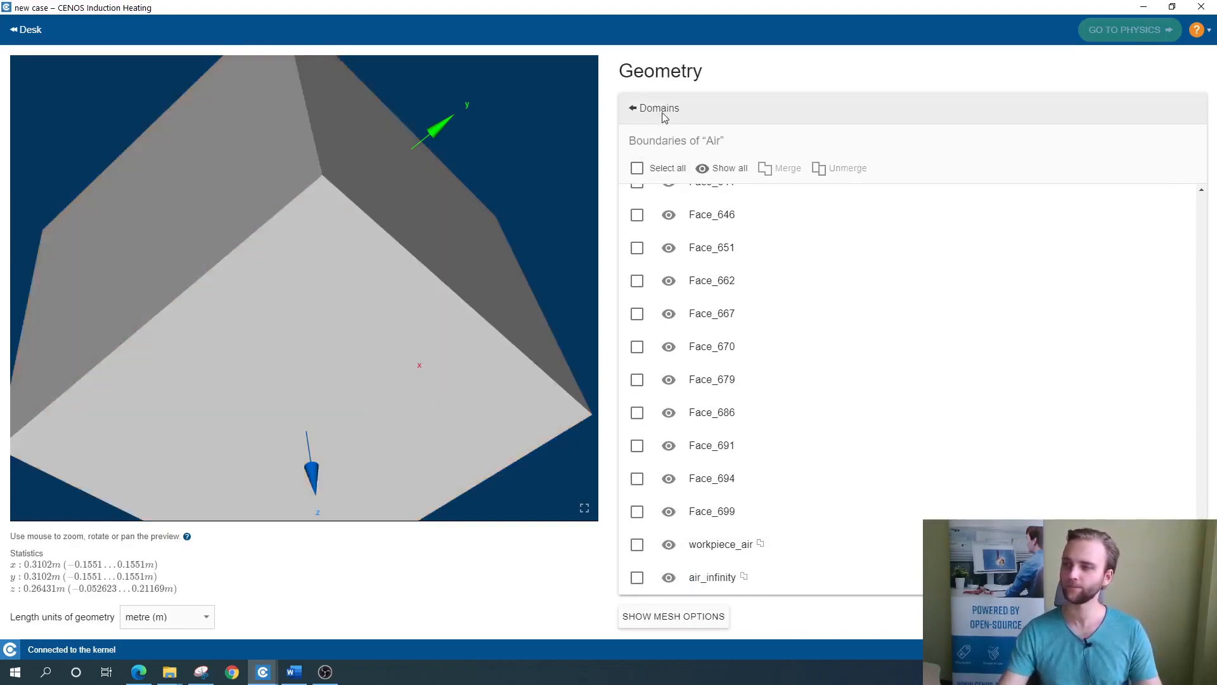
# - Return to the four-domain list and orbit to view the whole assembly
pyautogui.click(655, 108)
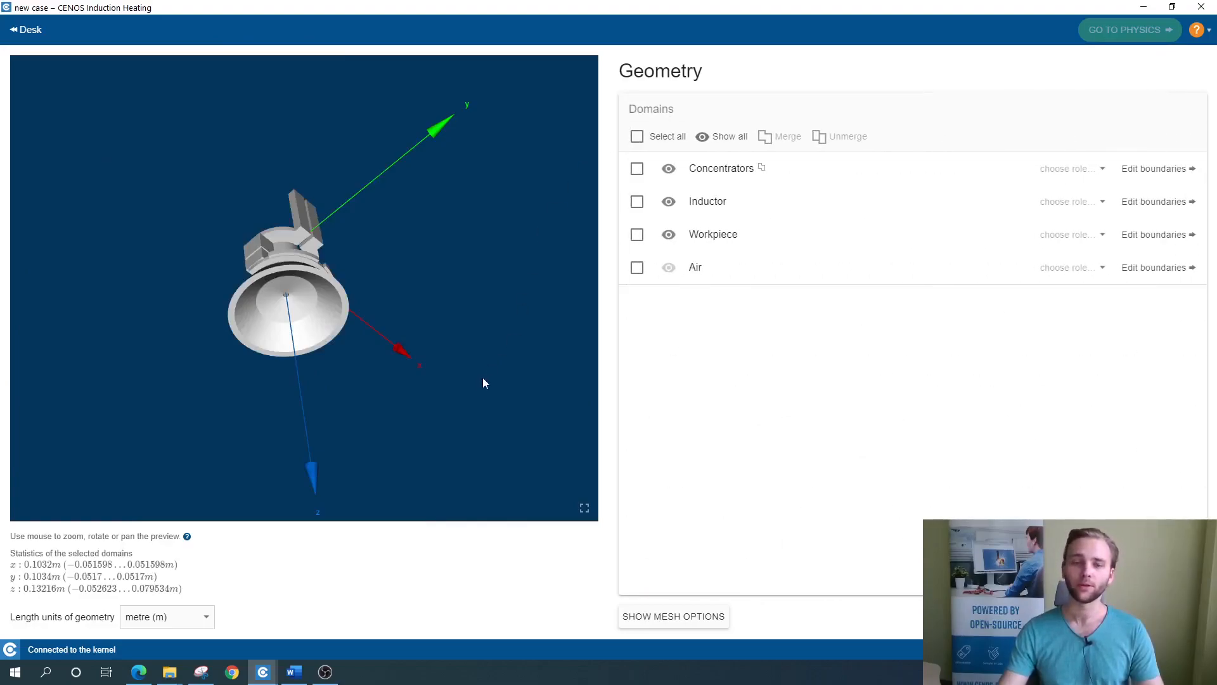
pyautogui.moveTo(482, 382); pyautogui.dragTo(493, 207)
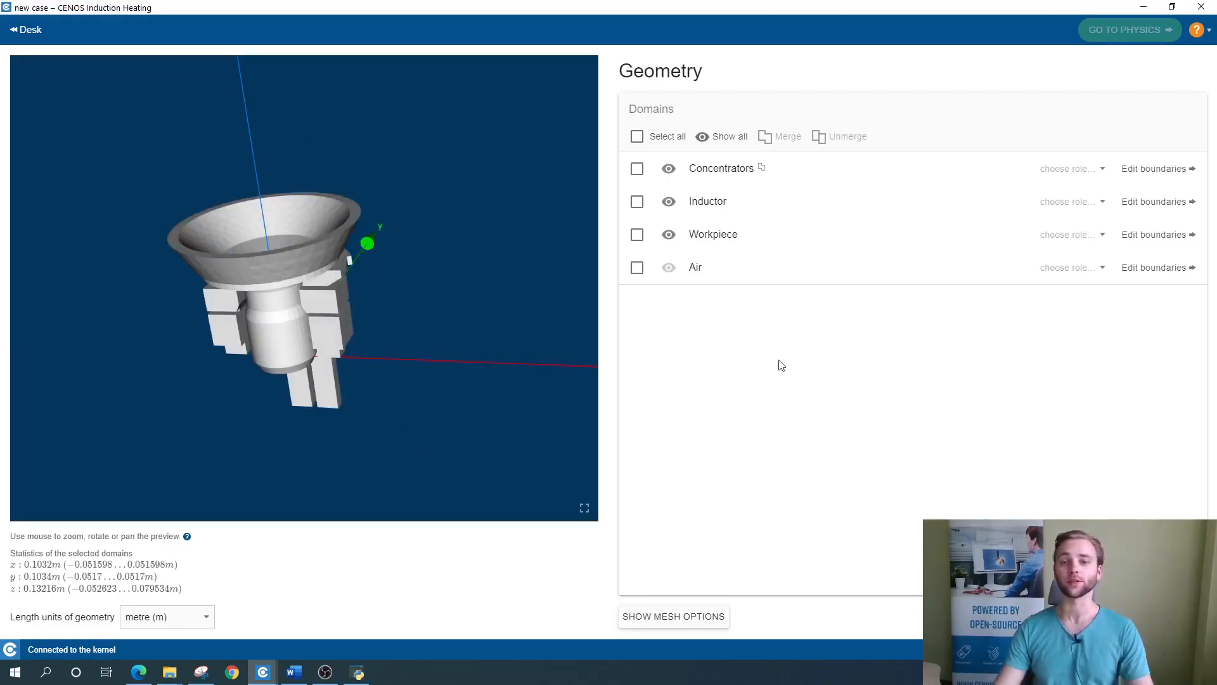
pyautogui.moveTo(783, 363)
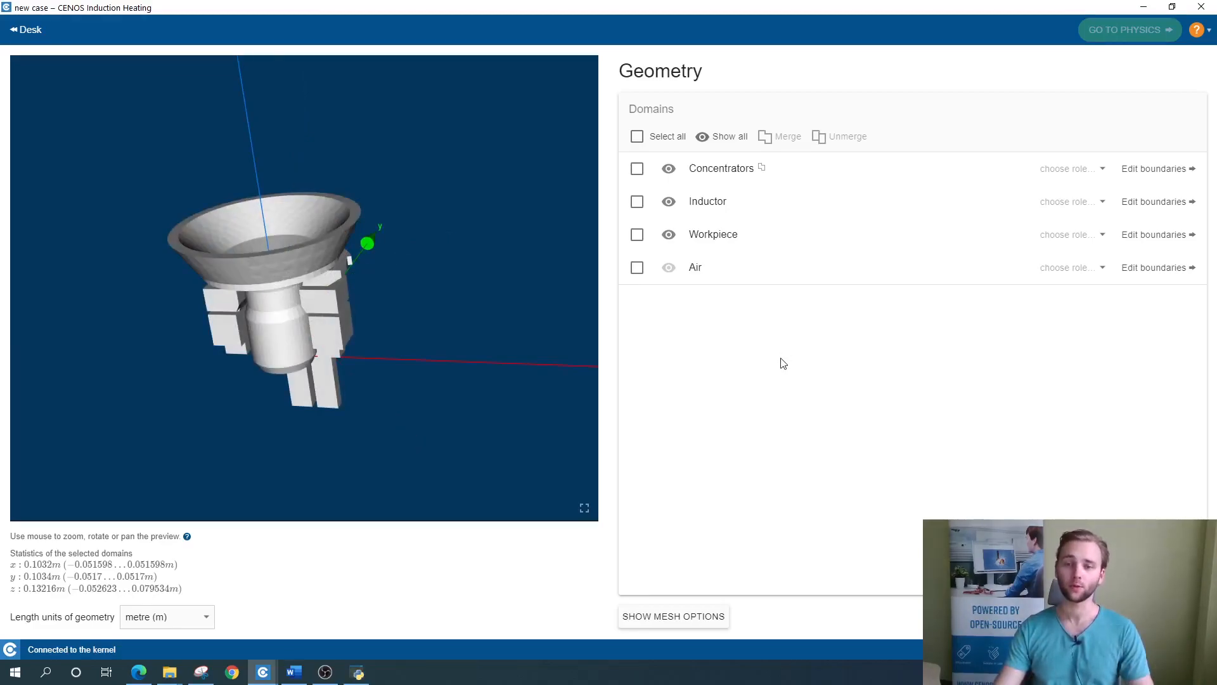
pyautogui.moveTo(890, 306)
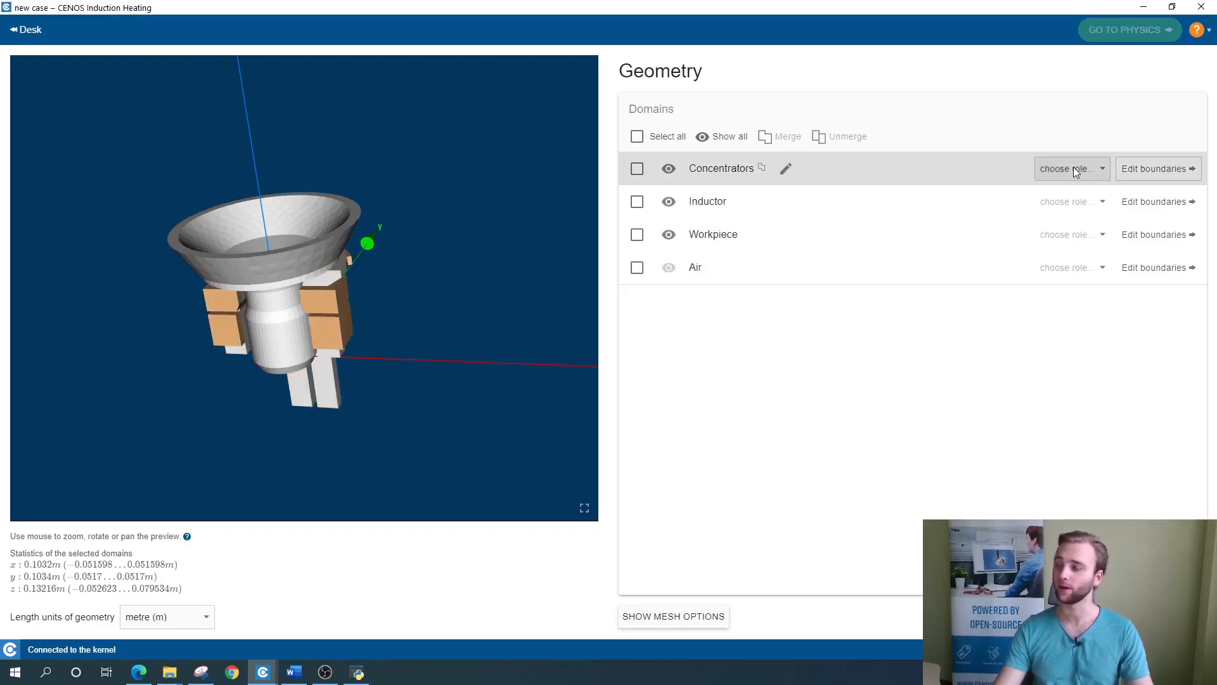
# - Assign the Flux concentrator role to Concentrators and the Inductor role to Inductor
pyautogui.click(1073, 169)
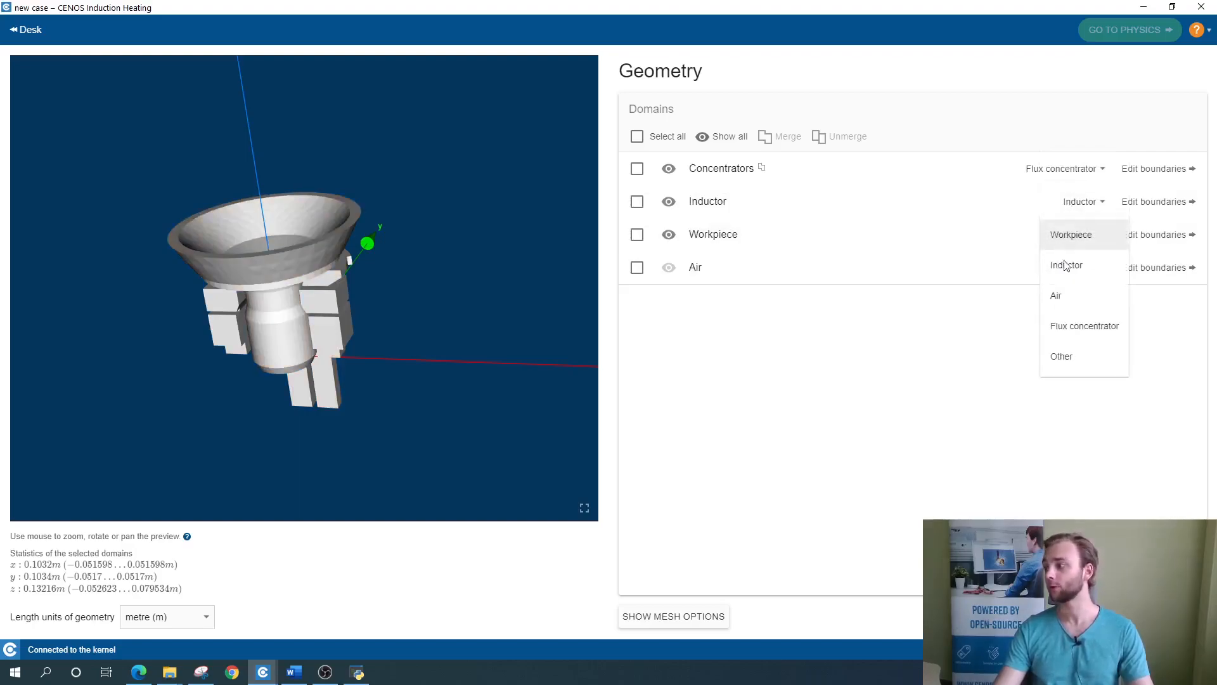
pyautogui.click(1070, 235)
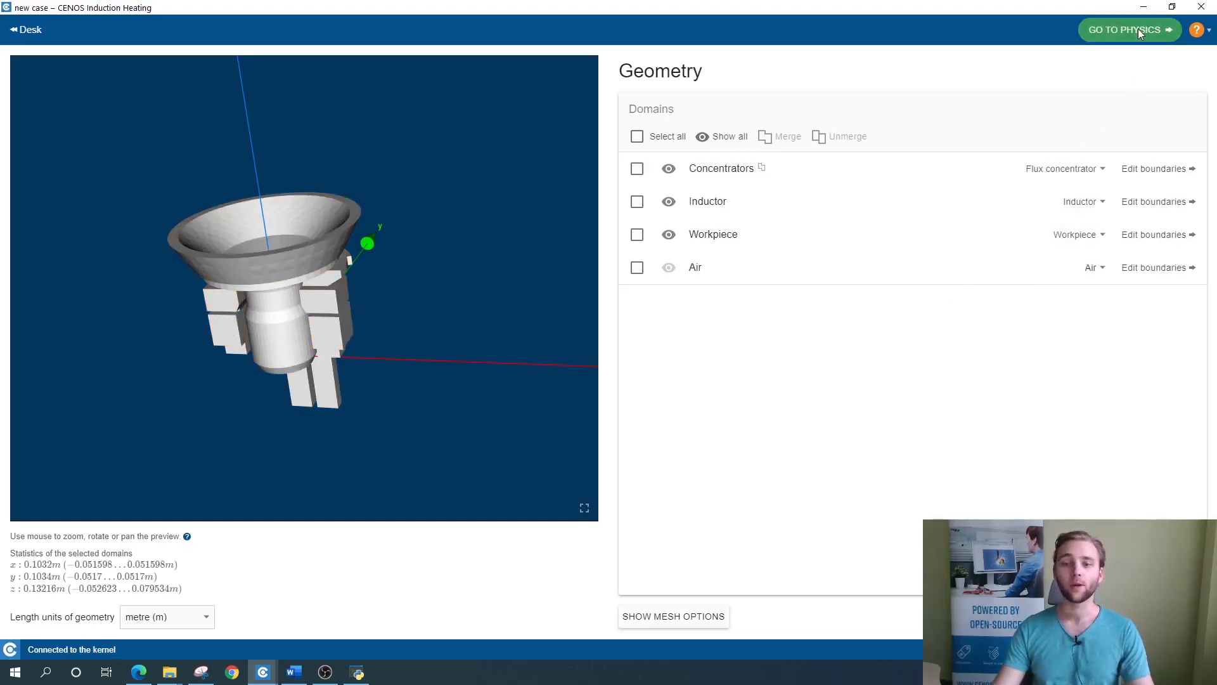
# - Proceed to the Induction Heating physics setup showing Simulation Control
pyautogui.click(1128, 30)
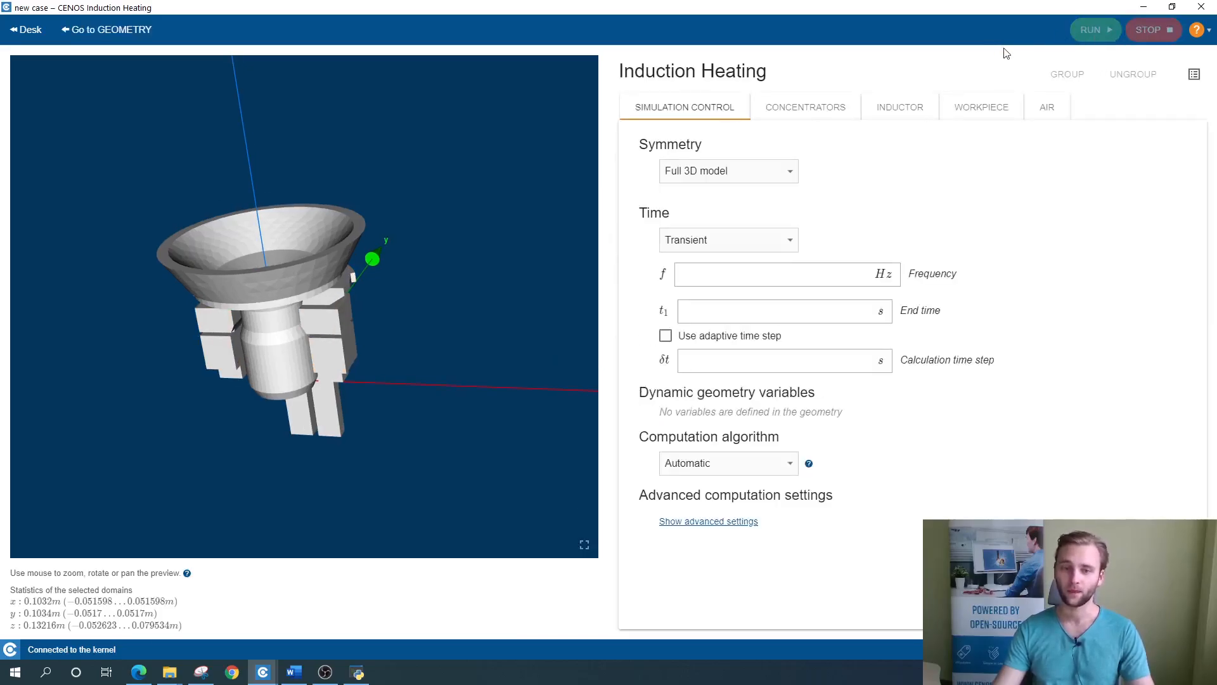
pyautogui.moveTo(955, 59)
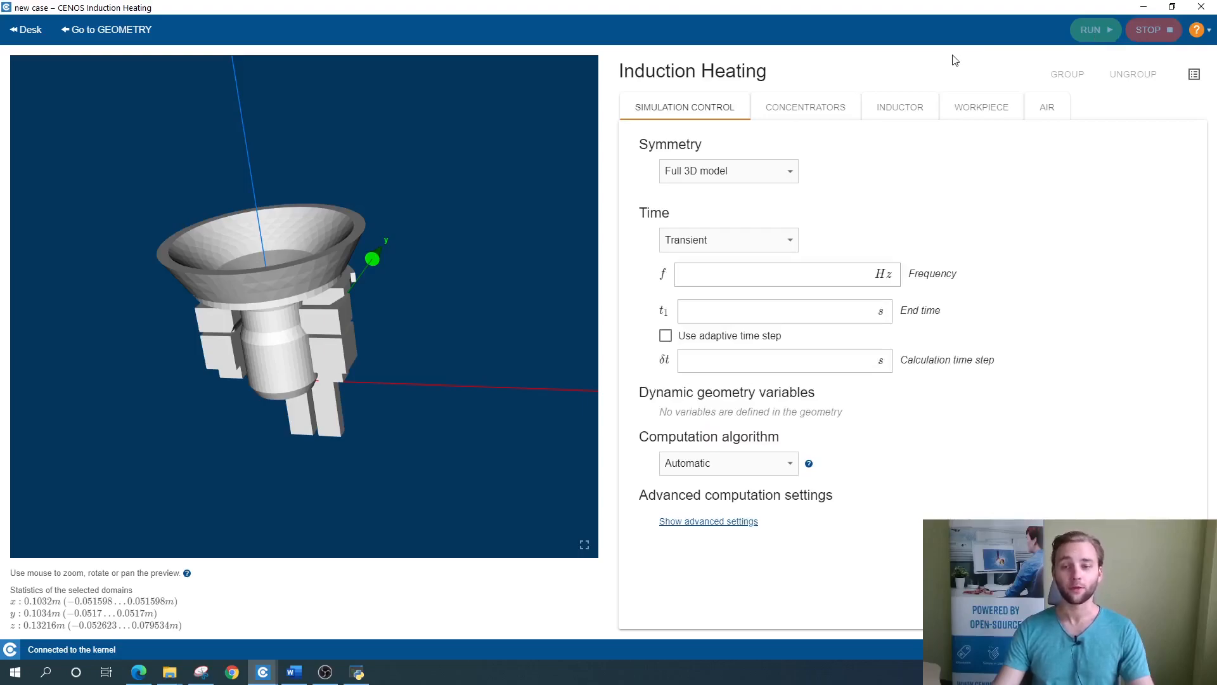